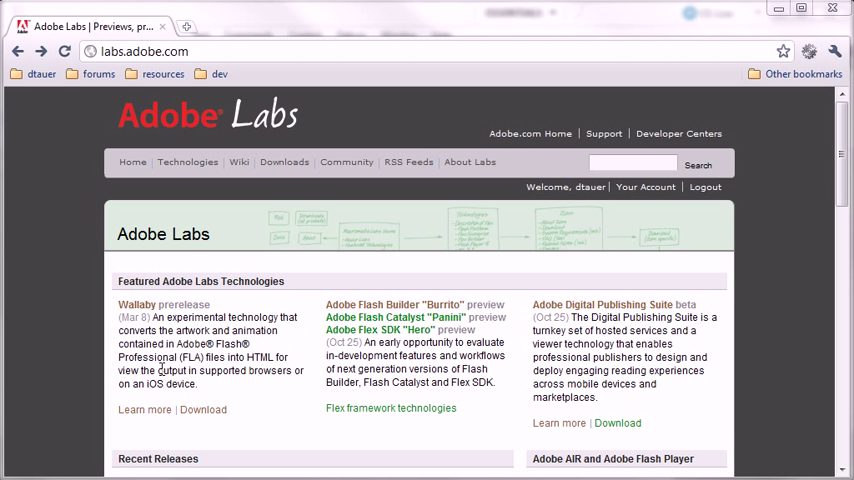
{"action": "mouse_move", "coordinate": [58, 308]}
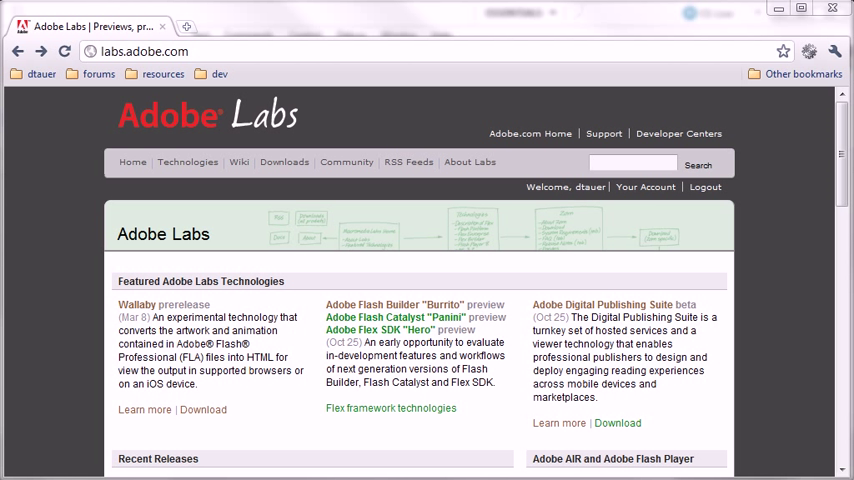
{"action": "mouse_move", "coordinate": [44, 300]}
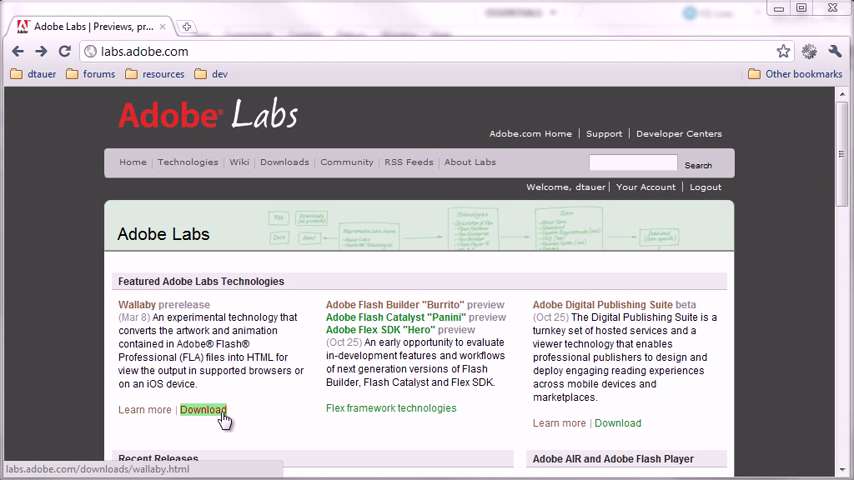
Follow the Wallaby Download link on Adobe Labs to reach the Mac and Windows installers
{"action": "left_click", "coordinate": [204, 410]}
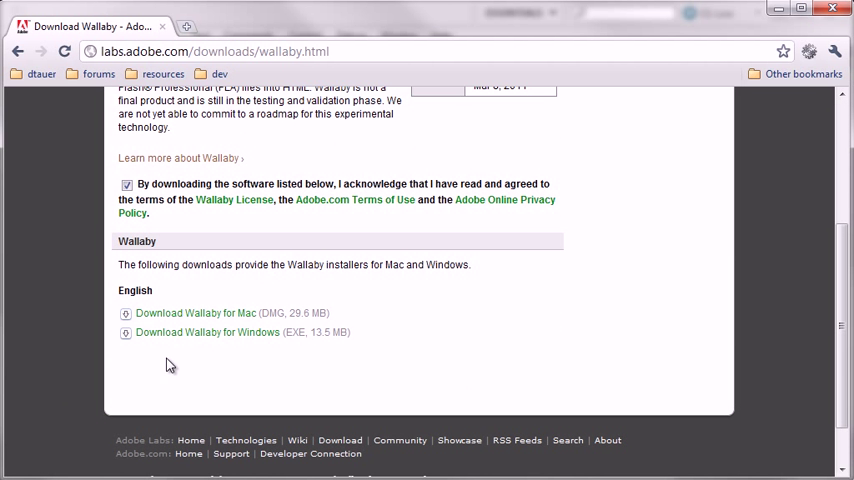
{"action": "mouse_move", "coordinate": [184, 350]}
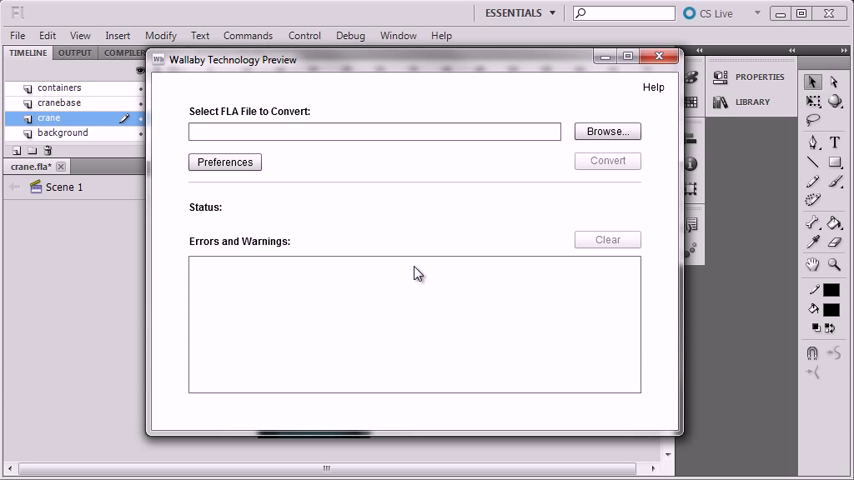
{"action": "mouse_move", "coordinate": [470, 218]}
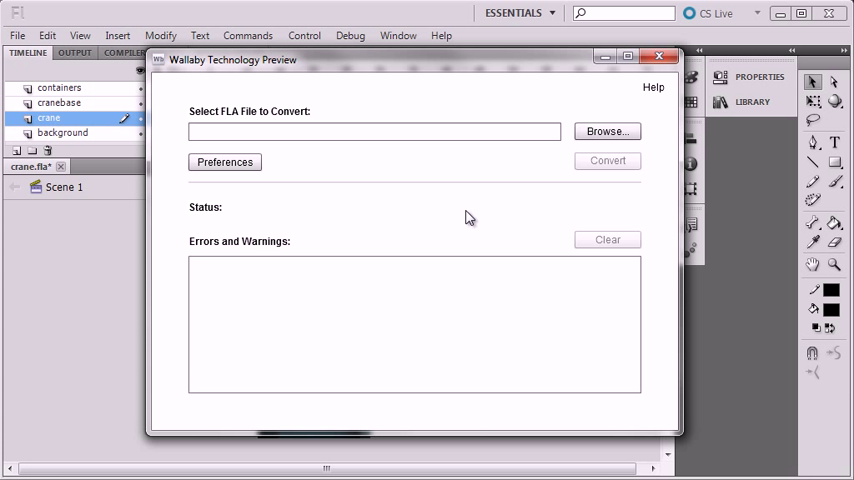
{"action": "mouse_move", "coordinate": [608, 132]}
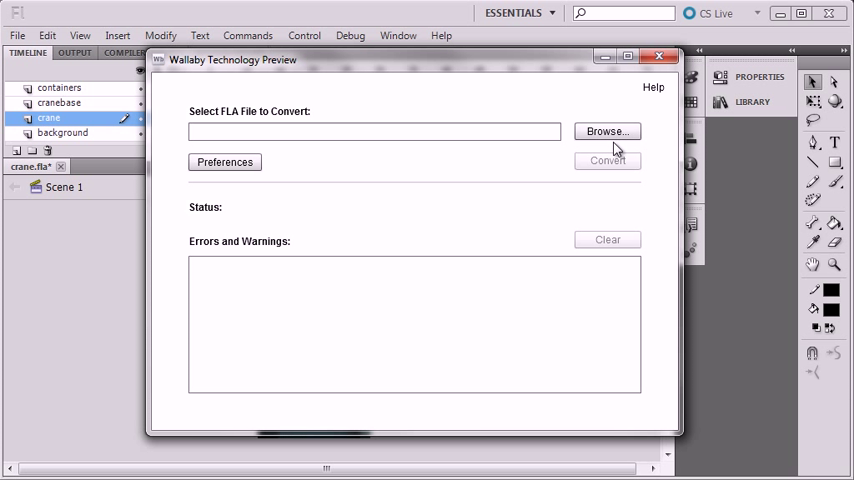
{"action": "mouse_move", "coordinate": [392, 224]}
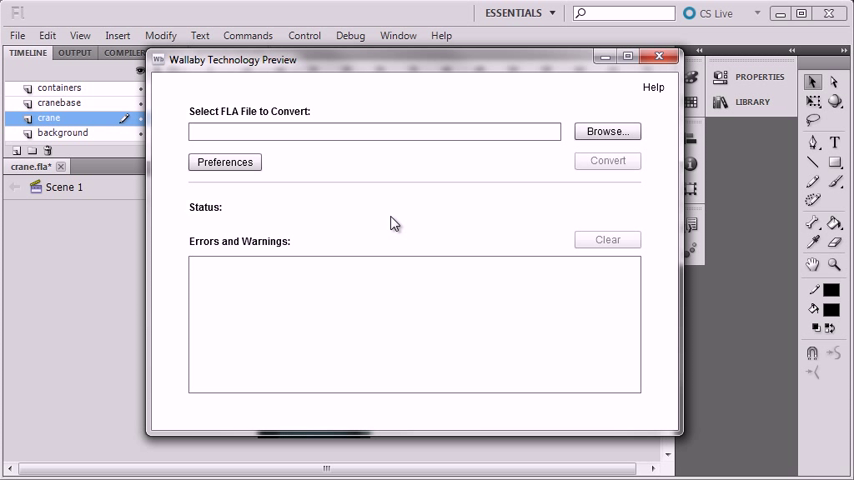
Close the Wallaby converter and run Control > Test Movie to preview crane.fla
{"action": "left_click", "coordinate": [660, 56]}
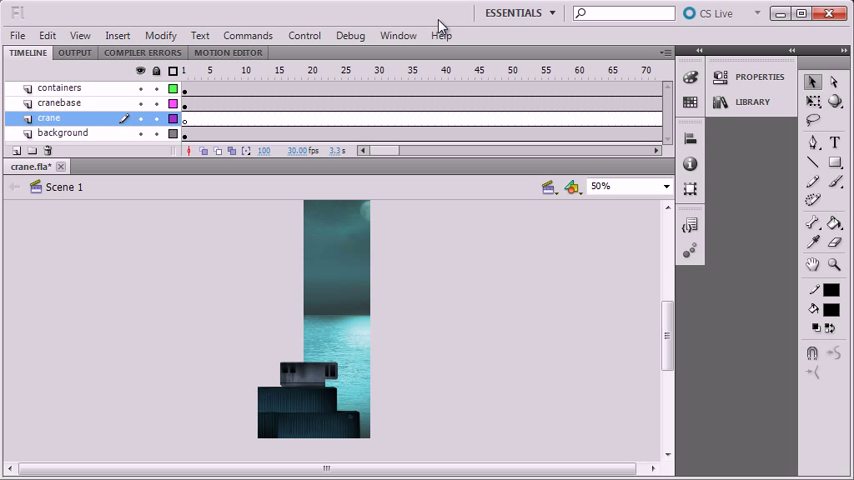
{"action": "mouse_move", "coordinate": [540, 318]}
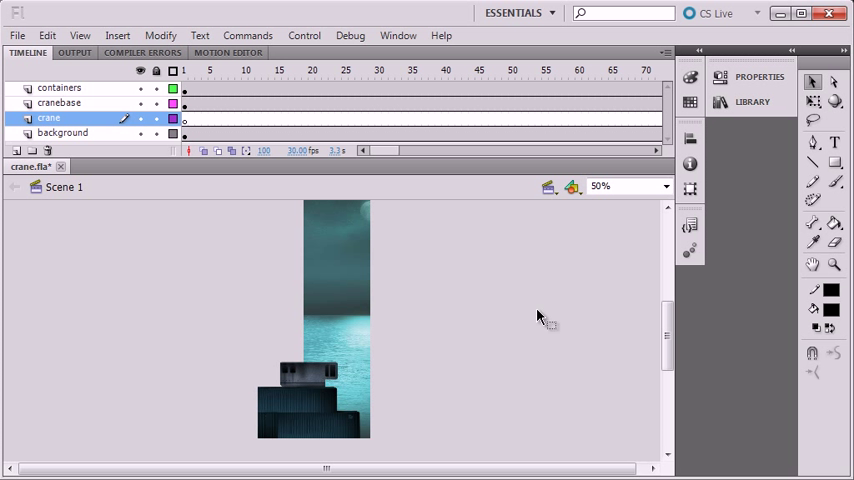
{"action": "mouse_move", "coordinate": [186, 274]}
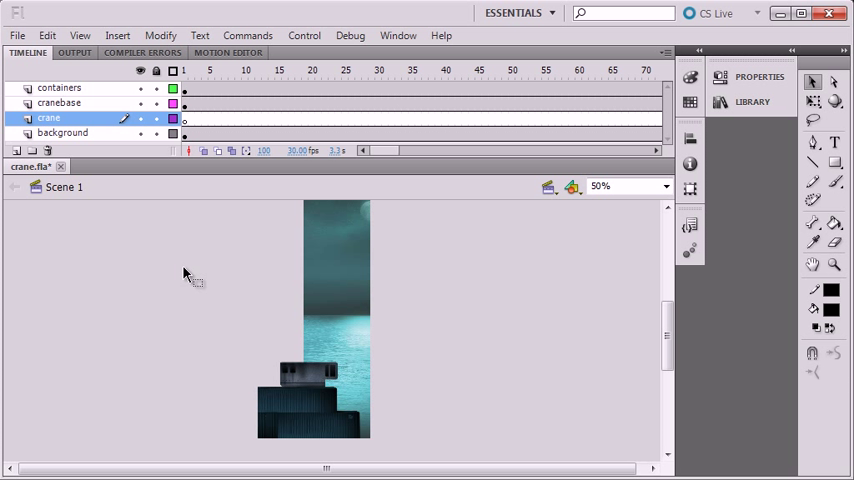
{"action": "left_click", "coordinate": [304, 36]}
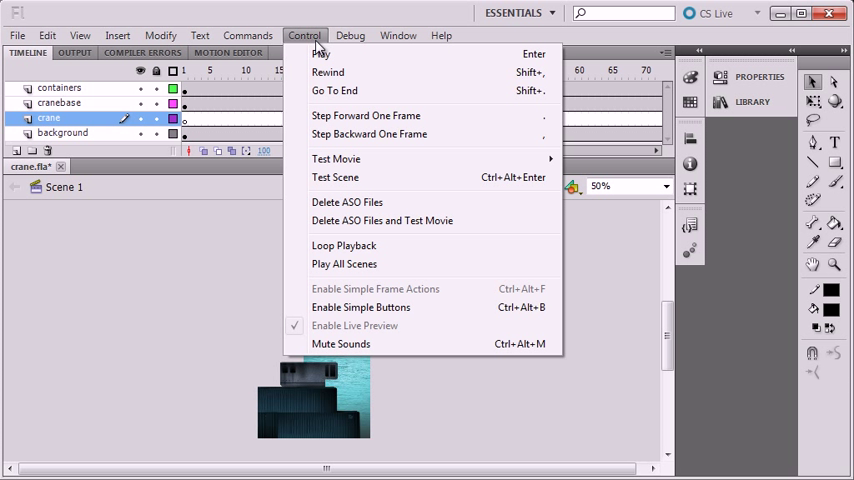
{"action": "left_click", "coordinate": [336, 158]}
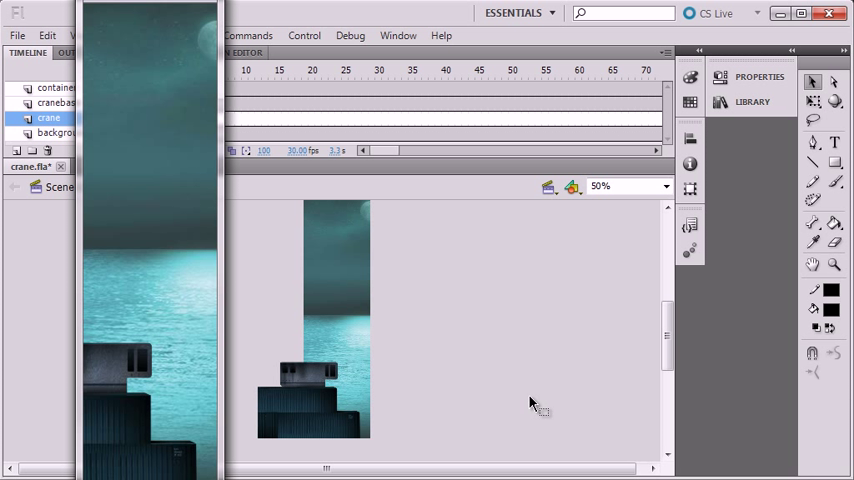
{"action": "mouse_move", "coordinate": [536, 404]}
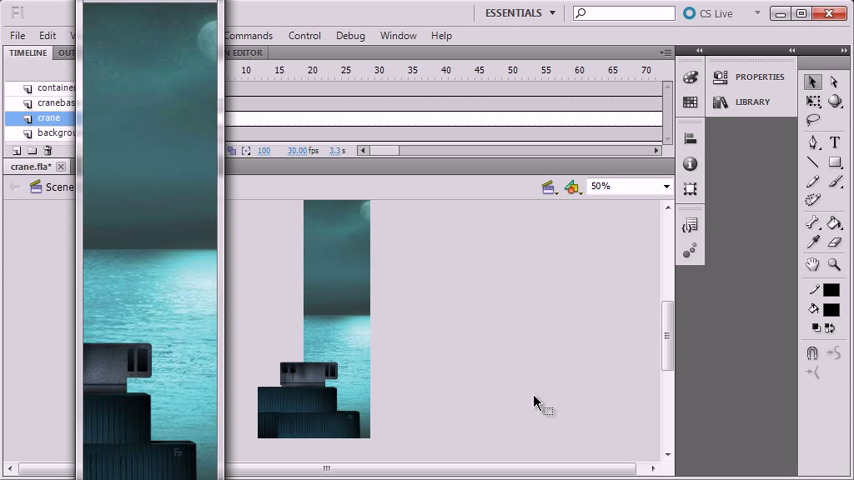
{"action": "mouse_move", "coordinate": [316, 24]}
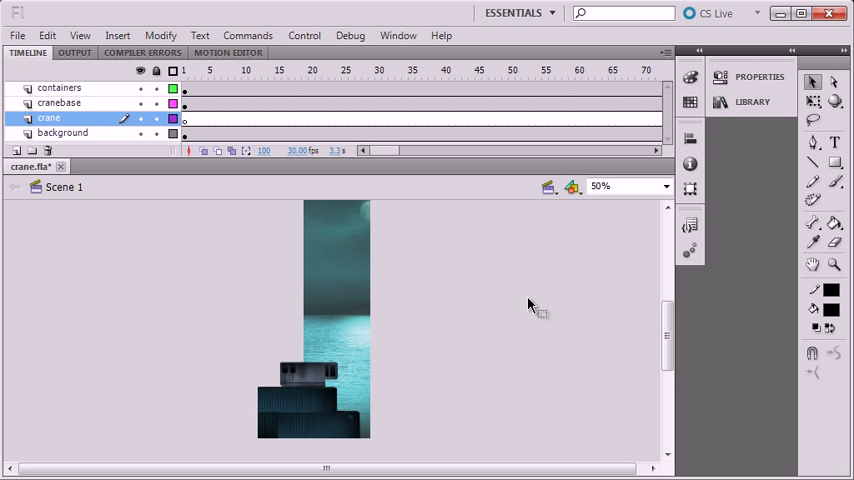
Preview the crane arm and crane rope symbols in the crane.fla Library panel
{"action": "left_click", "coordinate": [752, 100]}
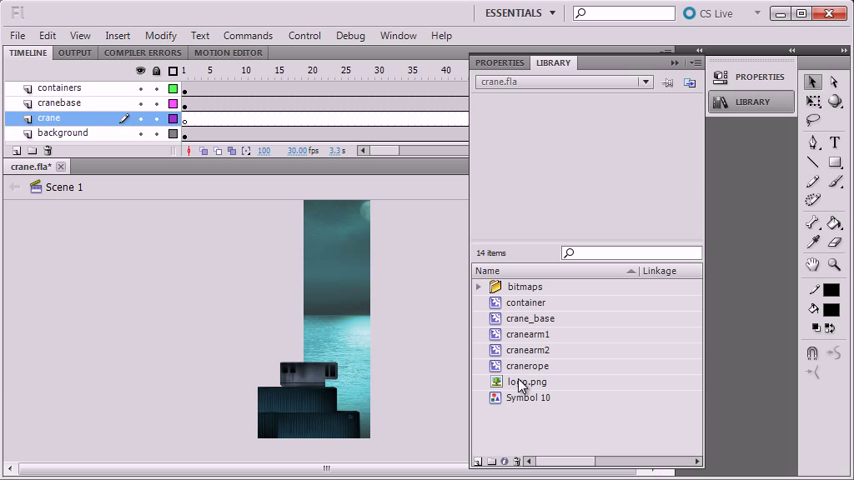
{"action": "left_click", "coordinate": [530, 318]}
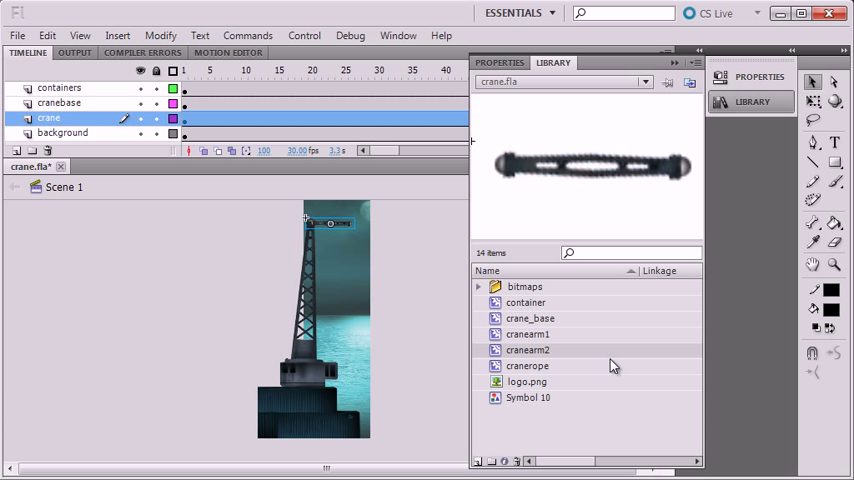
{"action": "left_click", "coordinate": [528, 364]}
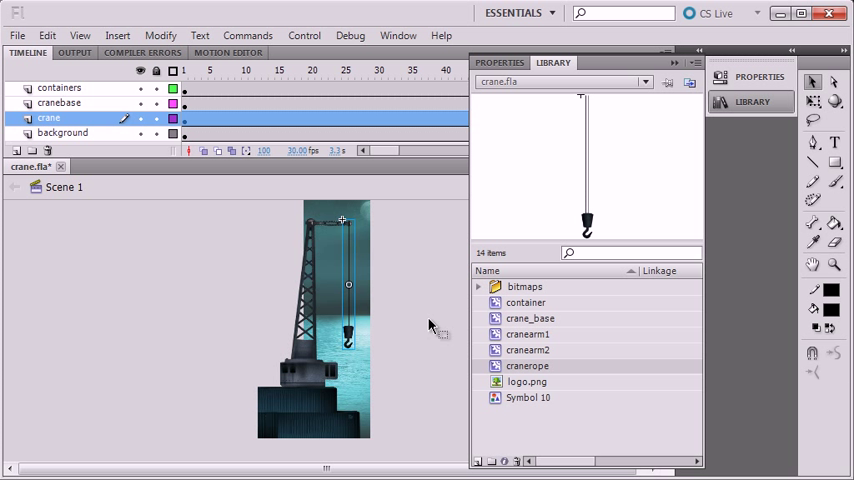
{"action": "mouse_move", "coordinate": [430, 336]}
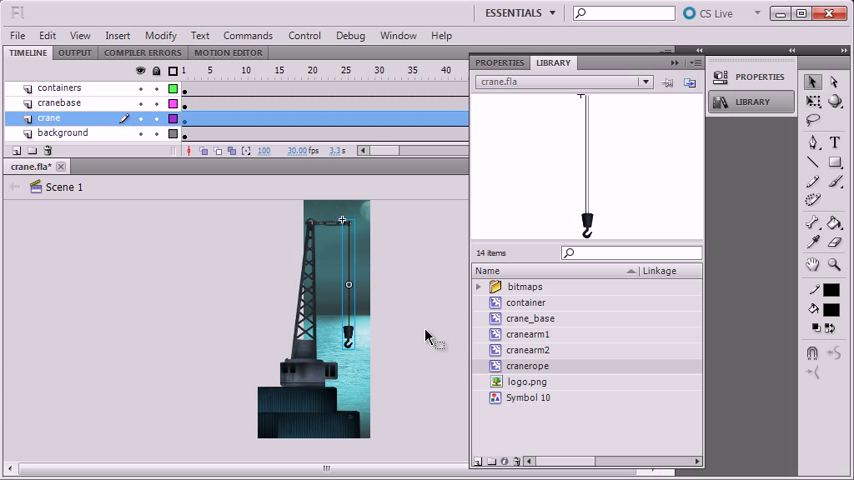
{"action": "mouse_move", "coordinate": [396, 388]}
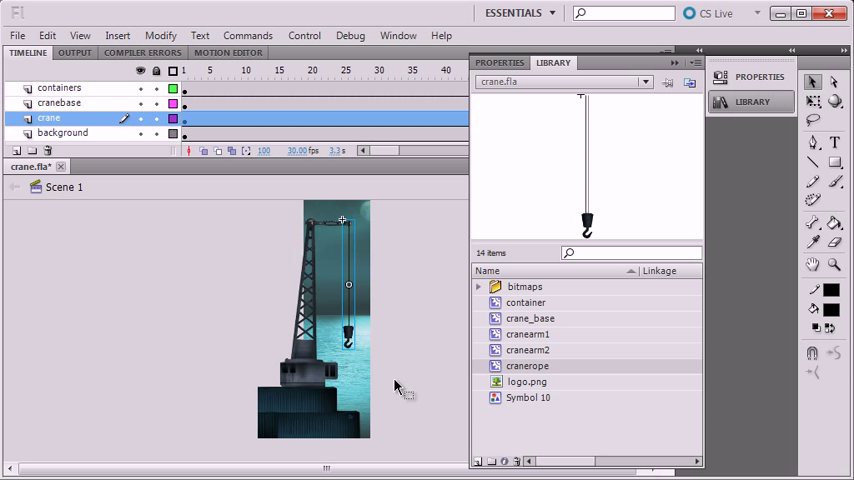
{"action": "mouse_move", "coordinate": [420, 416]}
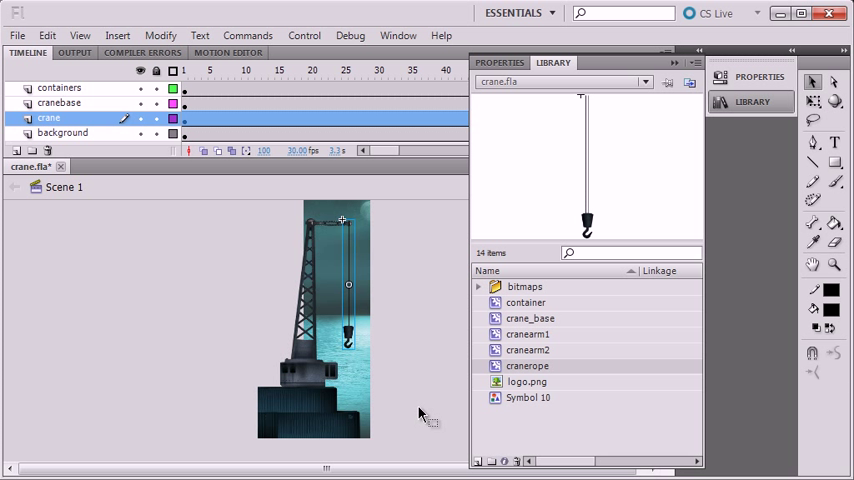
{"action": "mouse_move", "coordinate": [460, 376]}
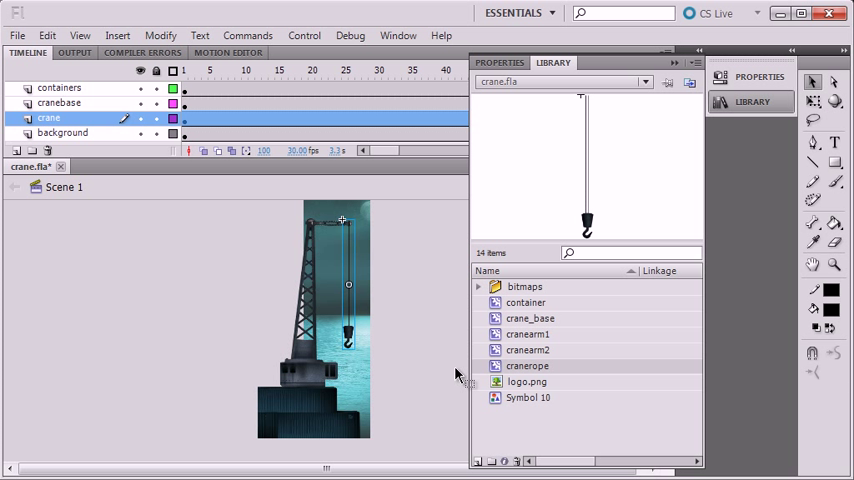
{"action": "mouse_move", "coordinate": [740, 104]}
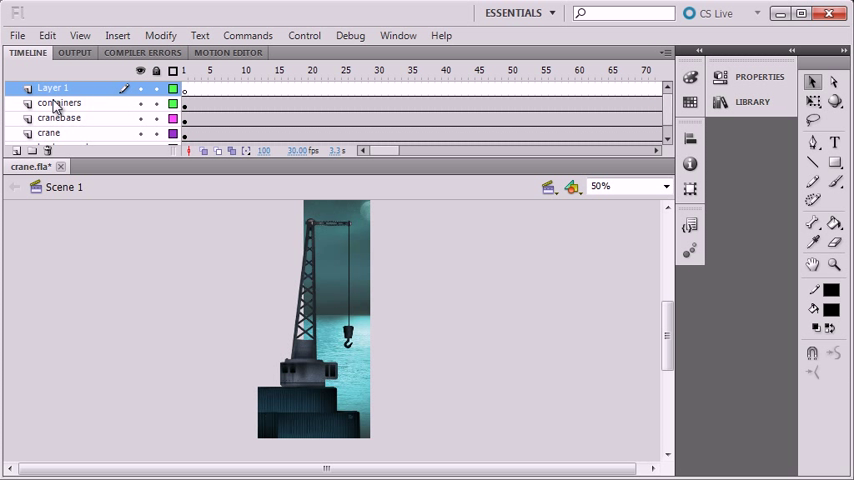
Name the layer logo, drop logo.png beside the crane base and convert it to a Movie Clip
{"action": "double_click", "coordinate": [52, 88]}
{"action": "type", "text": "logo"}
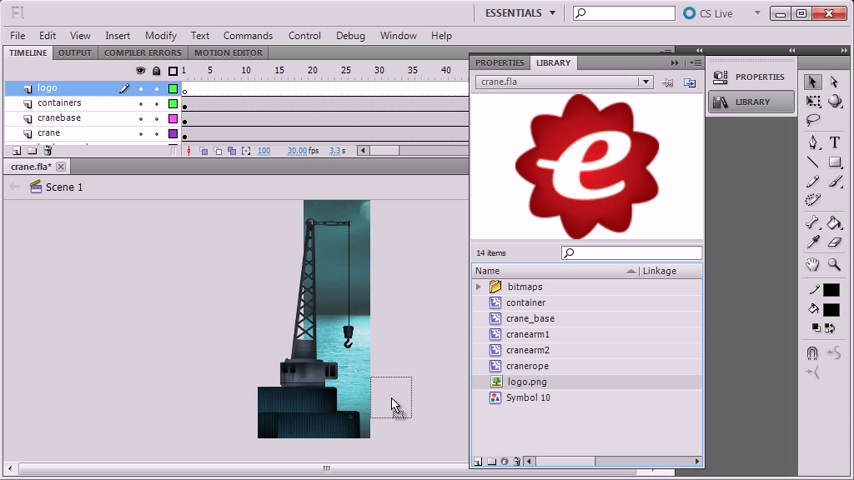
{"action": "left_click_drag", "start_coordinate": [588, 164], "coordinate": [400, 390]}
{"action": "type", "text": "Logo"}
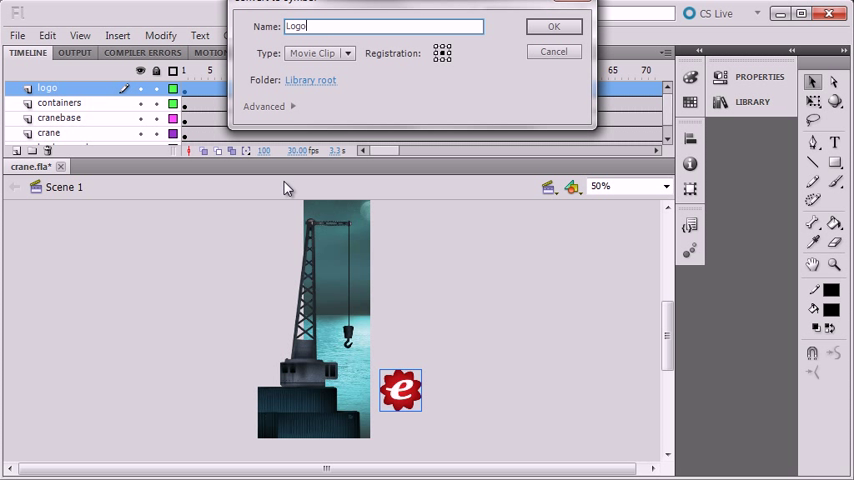
{"action": "left_click", "coordinate": [554, 26]}
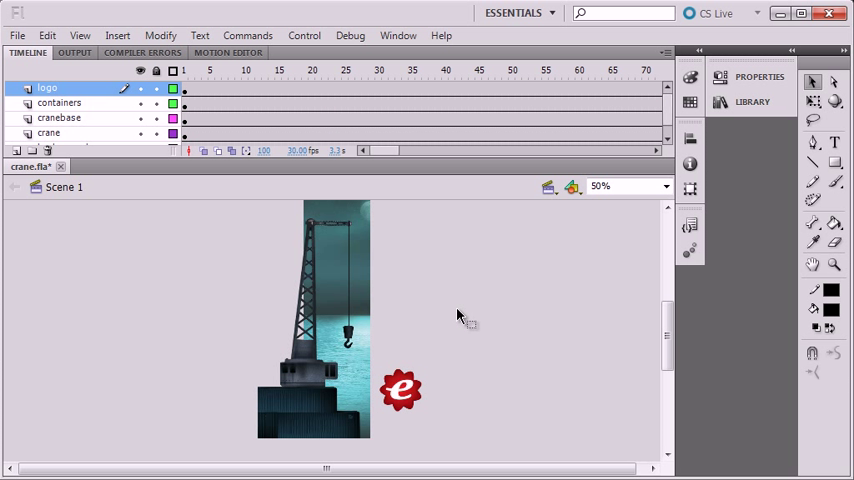
{"action": "mouse_move", "coordinate": [600, 276]}
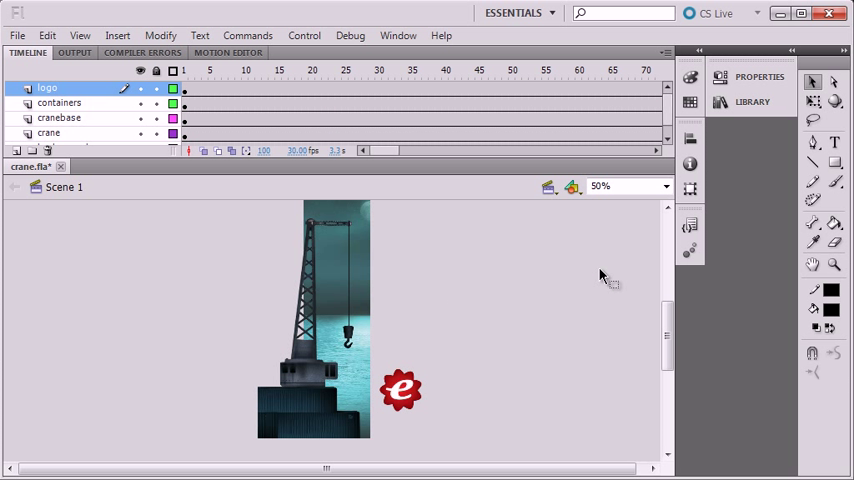
{"action": "mouse_move", "coordinate": [680, 324]}
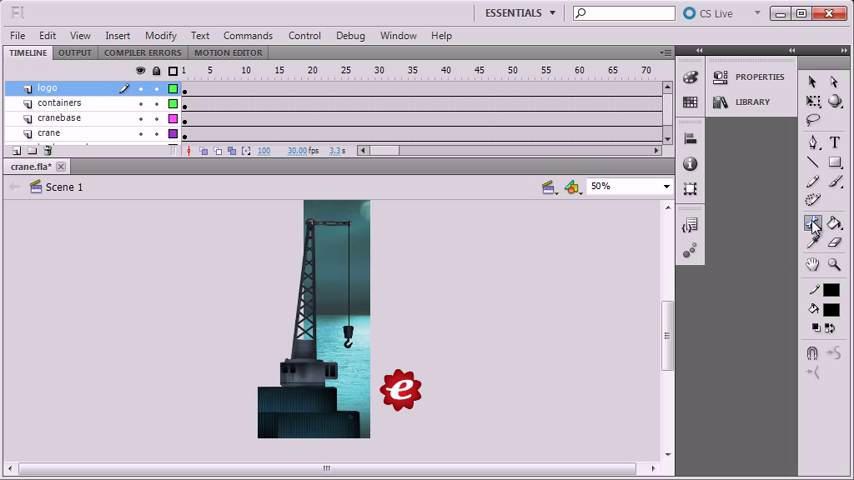
{"action": "left_click", "coordinate": [812, 224]}
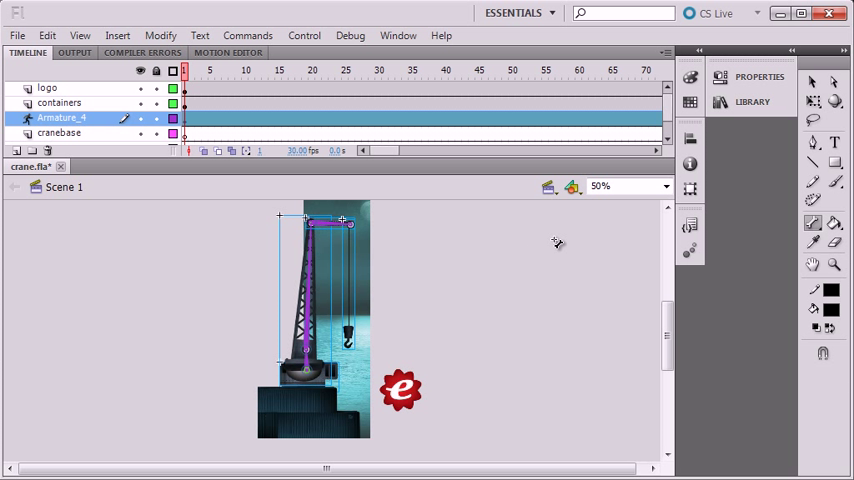
{"action": "mouse_move", "coordinate": [716, 68]}
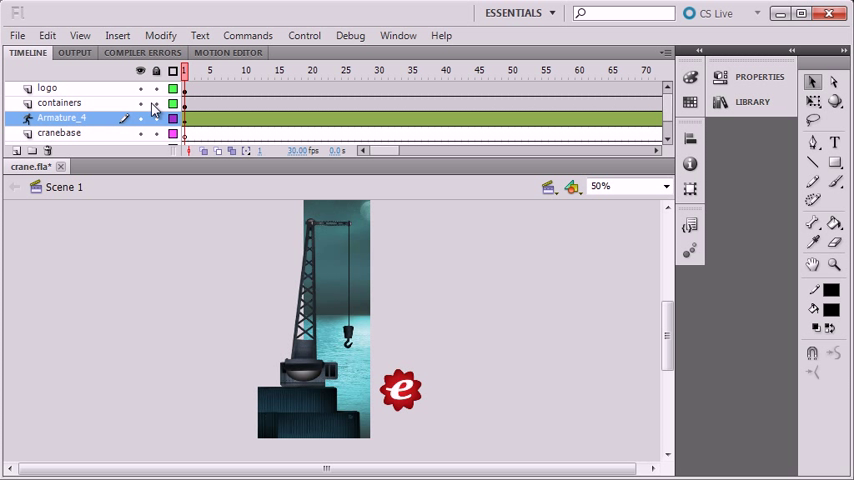
{"action": "mouse_move", "coordinate": [76, 190]}
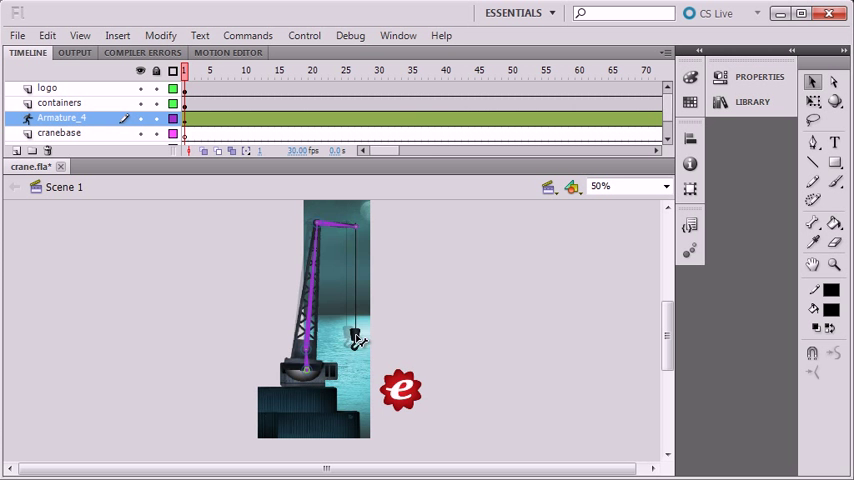
{"action": "left_click_drag", "start_coordinate": [352, 336], "coordinate": [448, 350]}
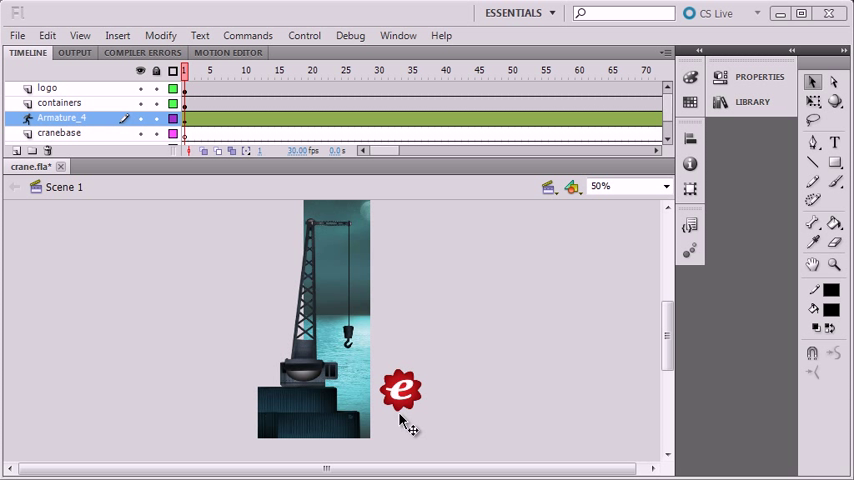
{"action": "mouse_move", "coordinate": [352, 298]}
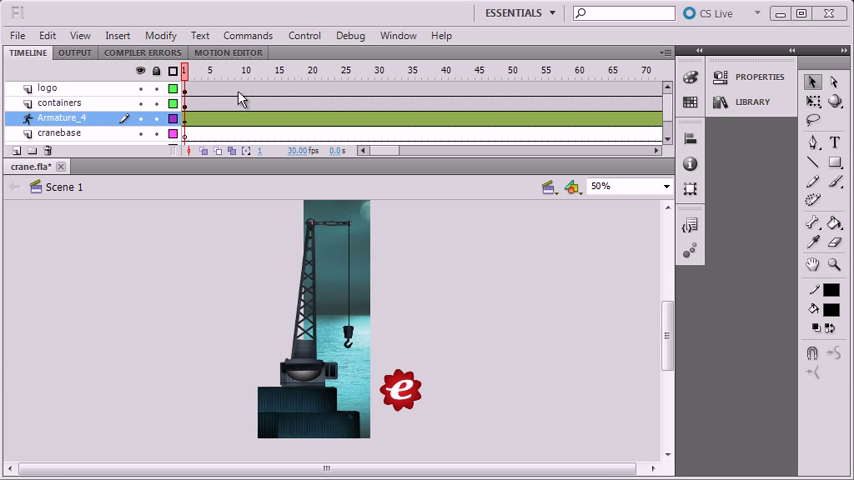
Paste the copied upright crane pose at about frame 30 on the Armature_4 layer
{"action": "left_click", "coordinate": [384, 70]}
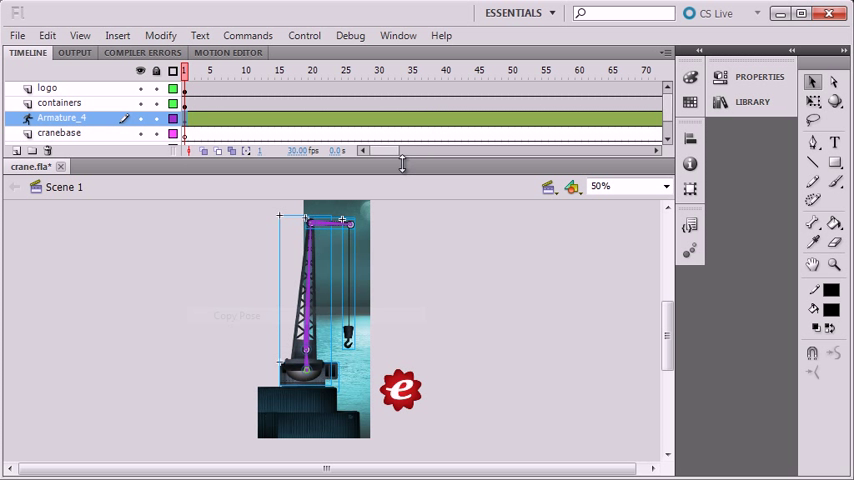
{"action": "left_click", "coordinate": [378, 70]}
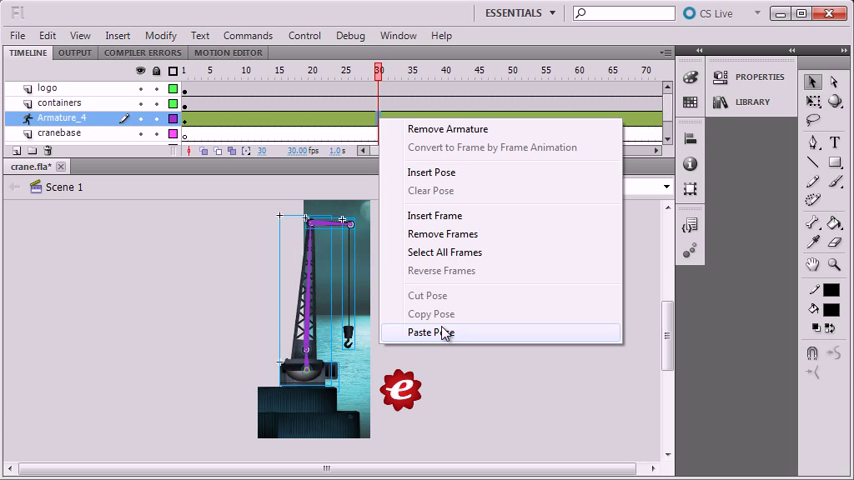
{"action": "left_click", "coordinate": [430, 332]}
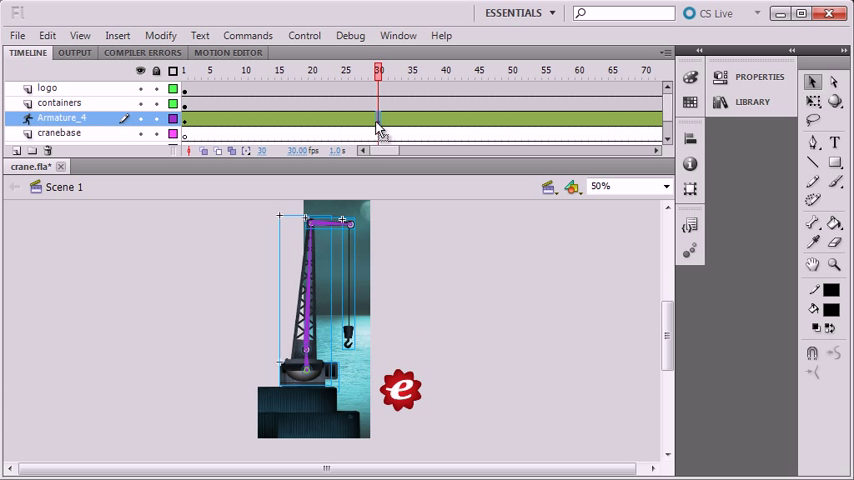
{"action": "mouse_move", "coordinate": [380, 130]}
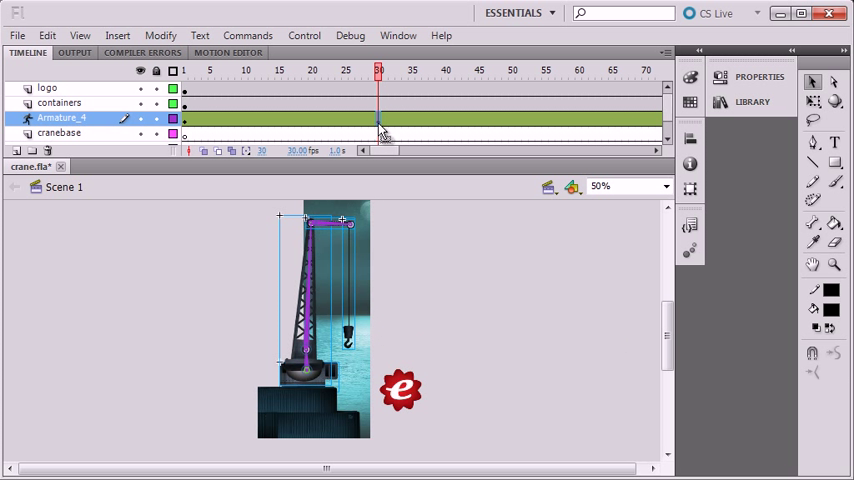
{"action": "mouse_move", "coordinate": [322, 128]}
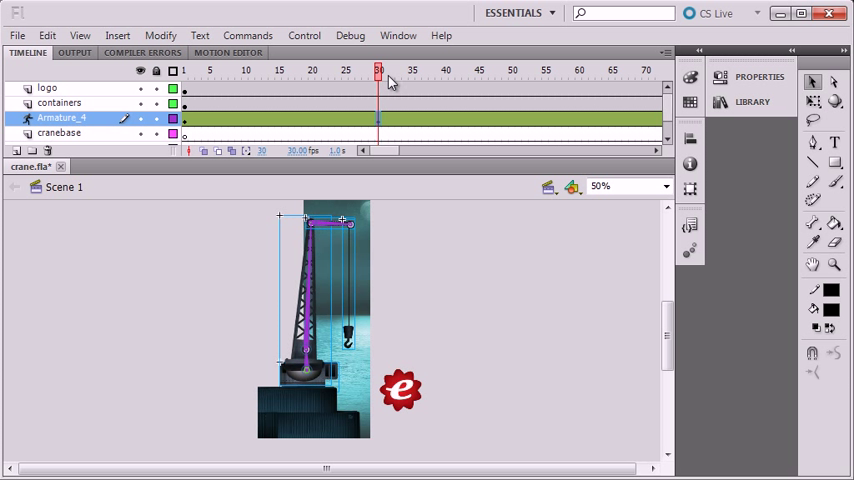
At about frame 58, lower the crane arm so the hook reaches the red logo, then select the logo
{"action": "left_click_drag", "start_coordinate": [380, 70], "coordinate": [572, 70]}
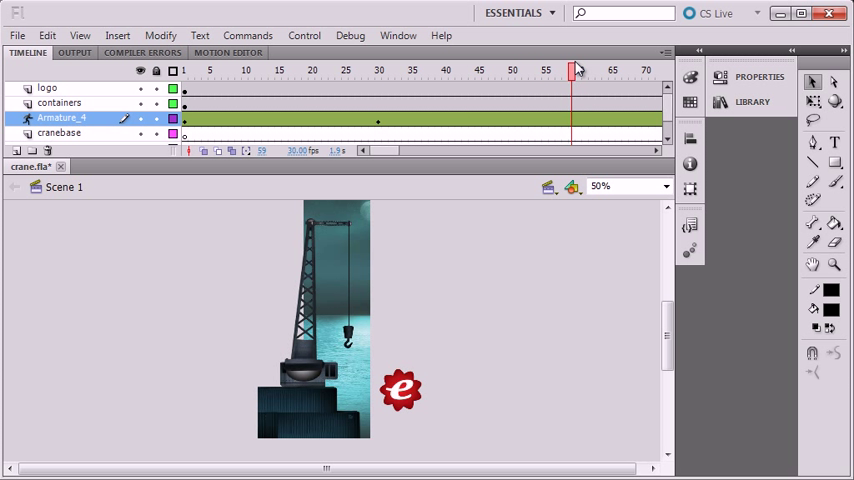
{"action": "left_click", "coordinate": [578, 70]}
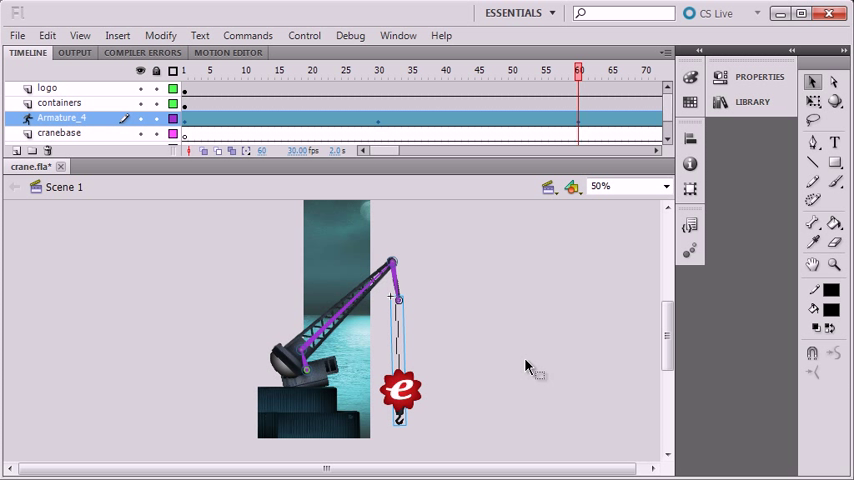
{"action": "mouse_move", "coordinate": [392, 336]}
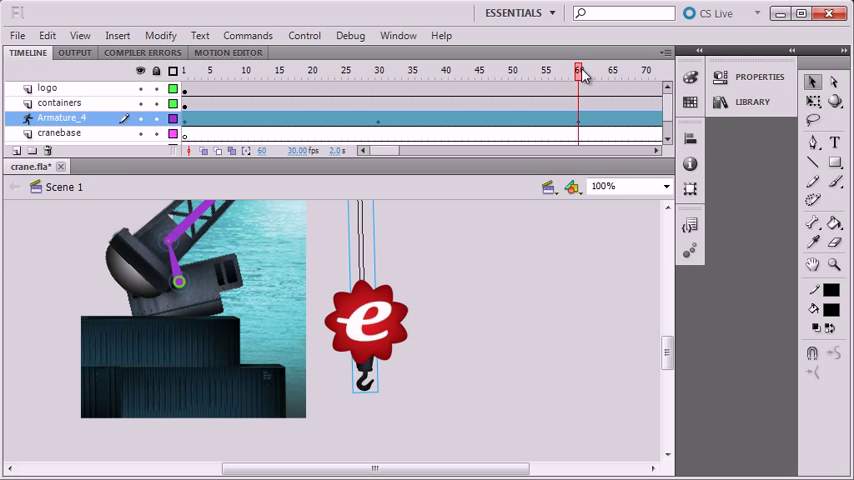
{"action": "left_click", "coordinate": [392, 70]}
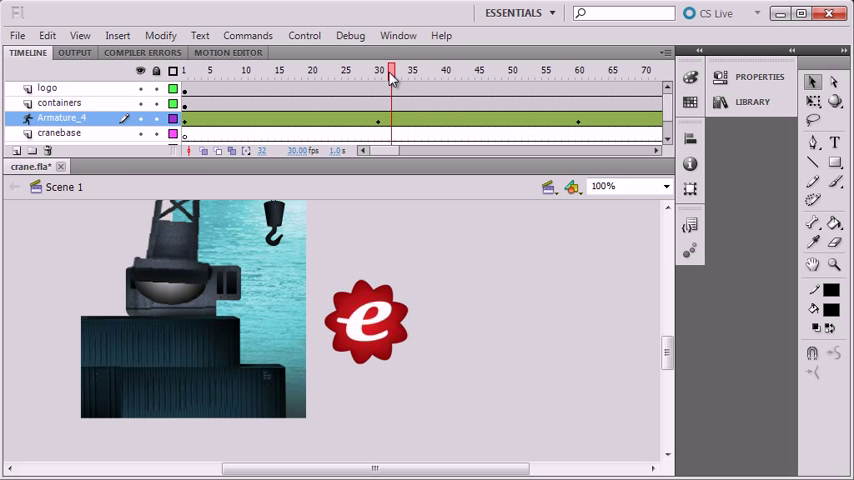
{"action": "left_click", "coordinate": [578, 70]}
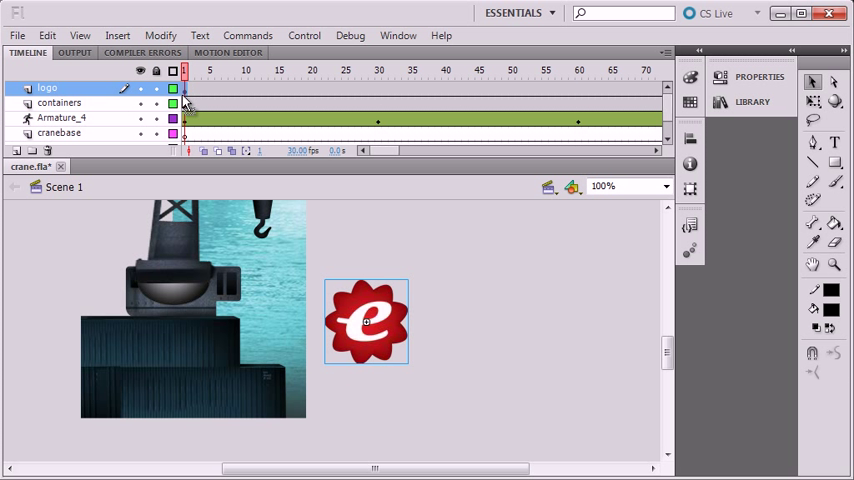
{"action": "mouse_move", "coordinate": [580, 92]}
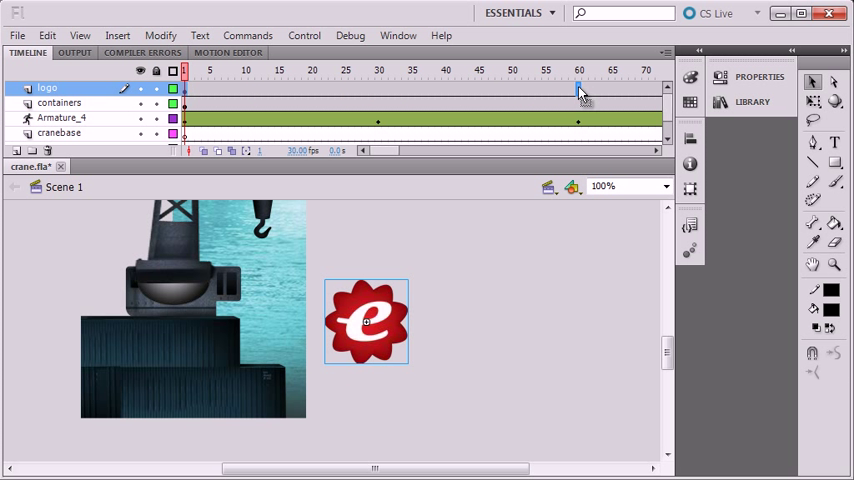
Keyframe the logo hanging from the hook near frame 58 and extend all layers to frame 100
{"action": "left_click", "coordinate": [578, 70]}
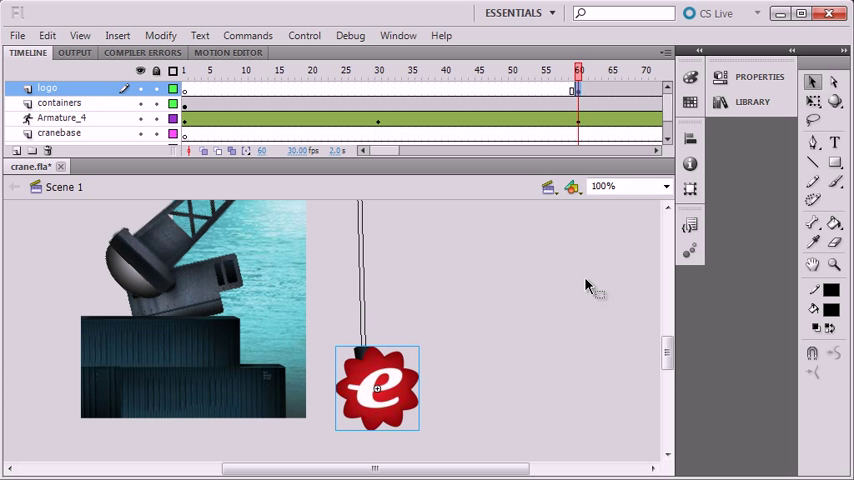
{"action": "mouse_move", "coordinate": [490, 332]}
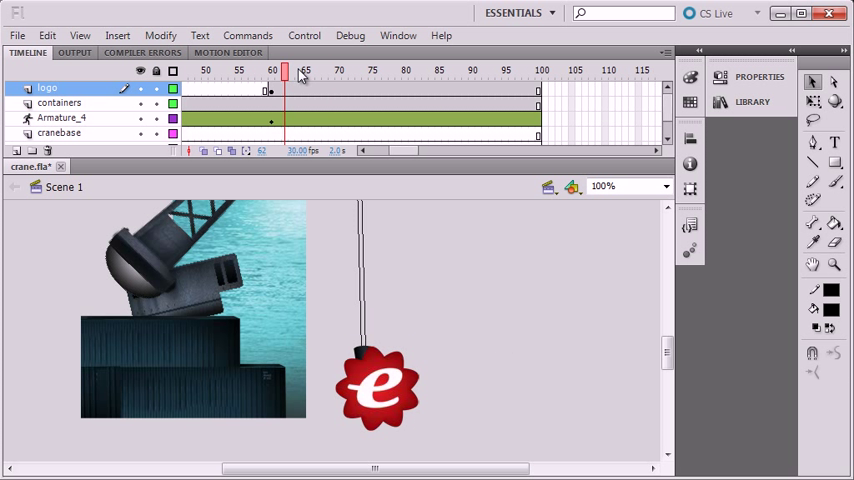
{"action": "left_click", "coordinate": [542, 70]}
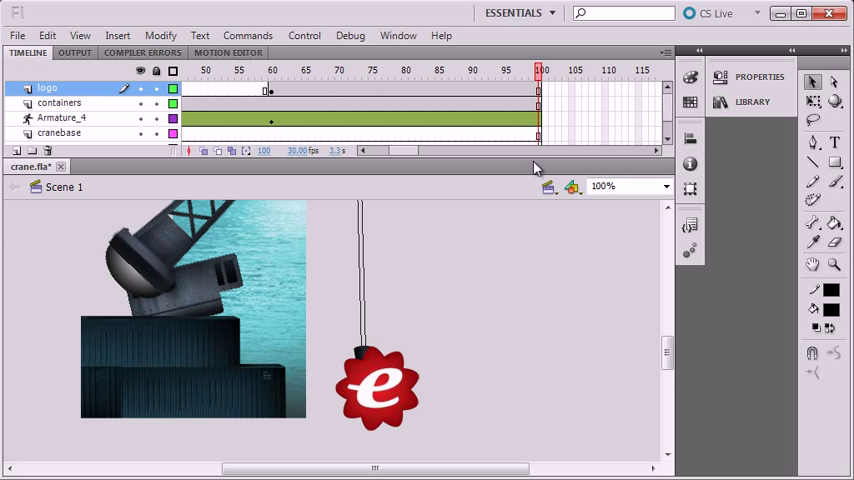
{"action": "mouse_move", "coordinate": [600, 312]}
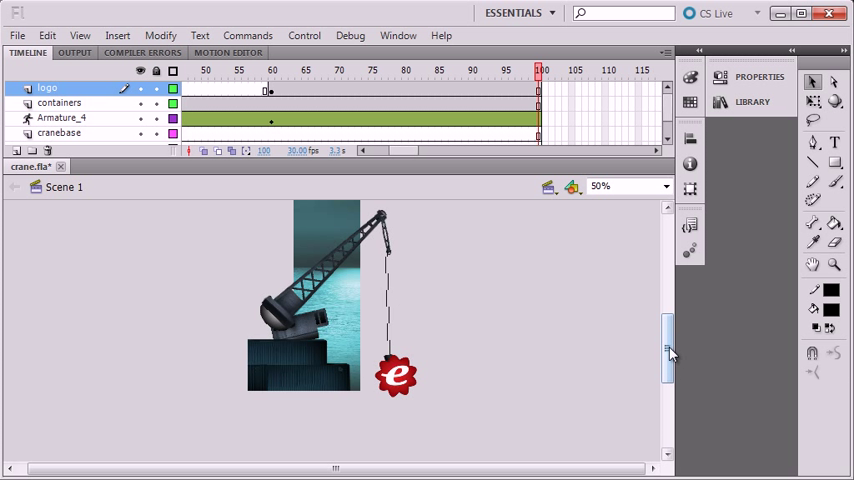
Add an upright crane pose at frame 100 and scrub the timeline to check the swing back
{"action": "scroll", "scroll_direction": "down", "scroll_amount": 3}
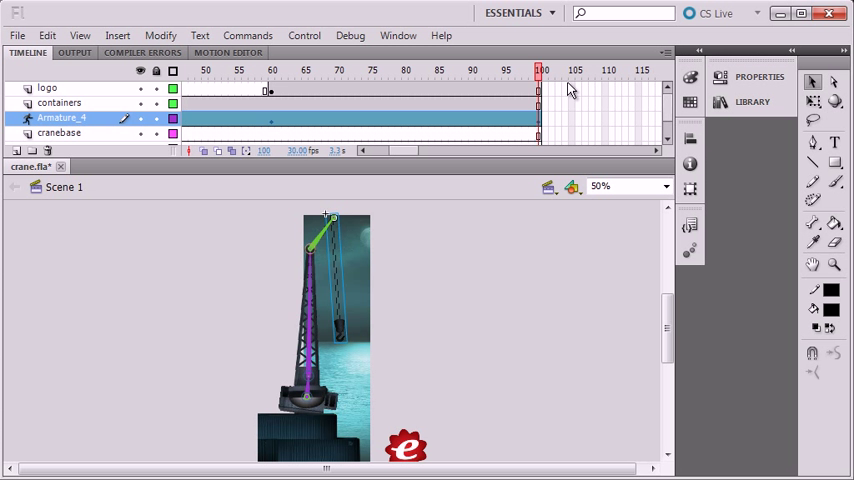
{"action": "left_click", "coordinate": [272, 70]}
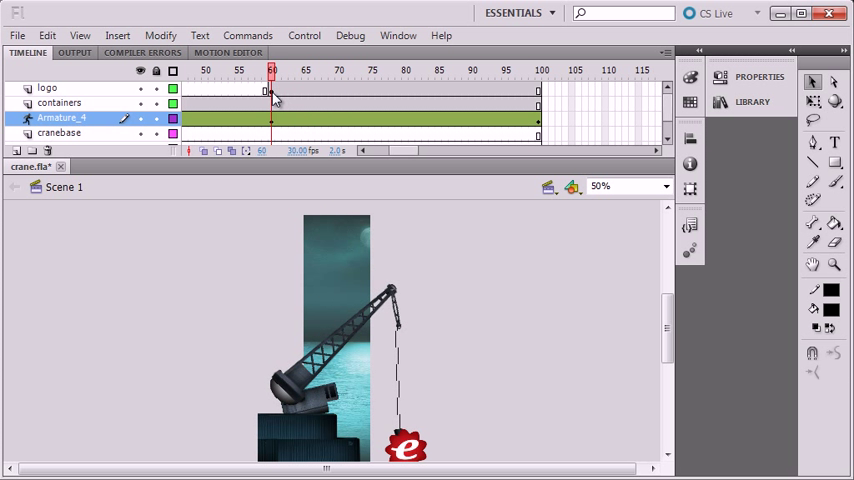
{"action": "left_click", "coordinate": [472, 70]}
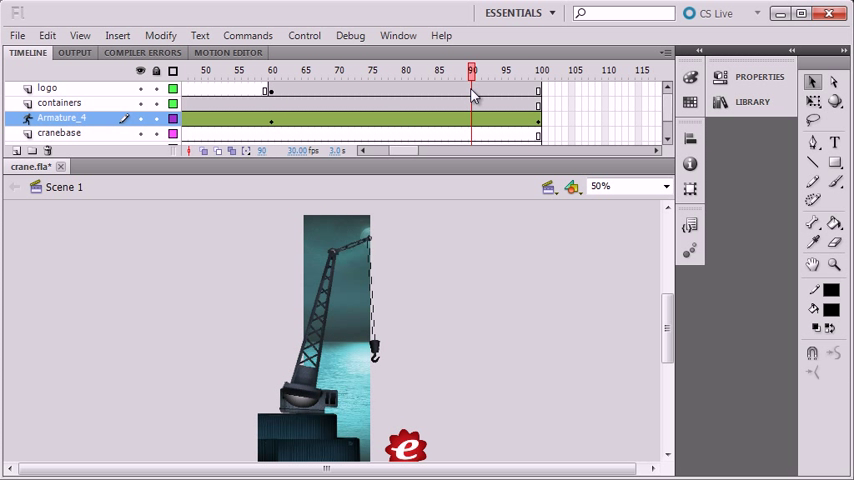
{"action": "left_click", "coordinate": [540, 70]}
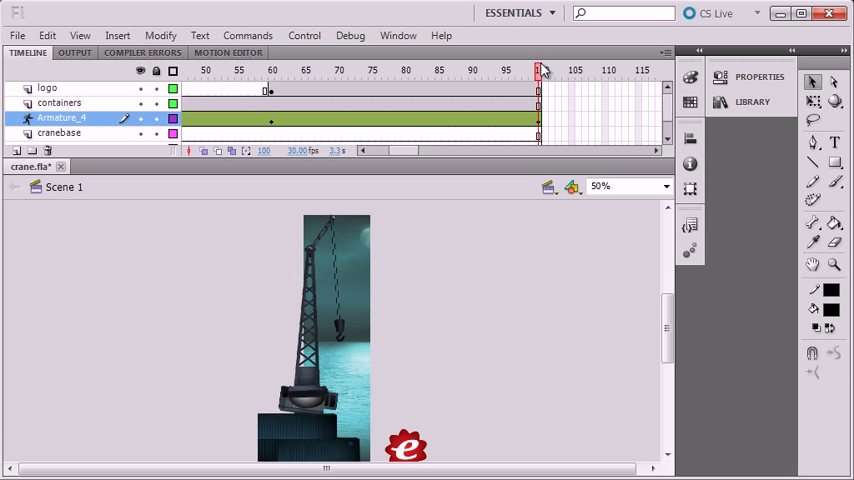
{"action": "left_click", "coordinate": [404, 70]}
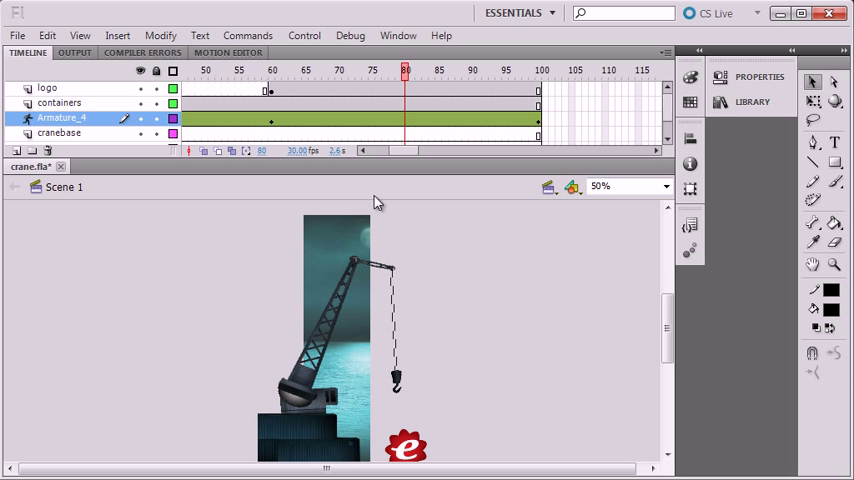
{"action": "mouse_move", "coordinate": [344, 292]}
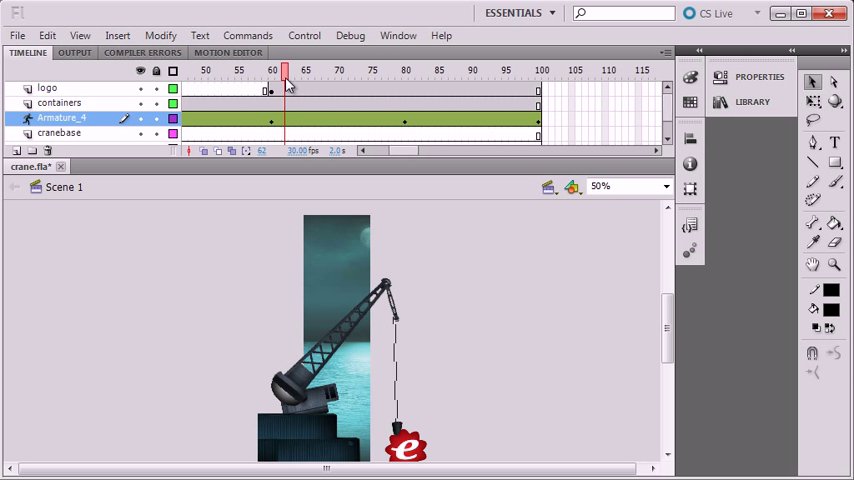
{"action": "left_click", "coordinate": [360, 70]}
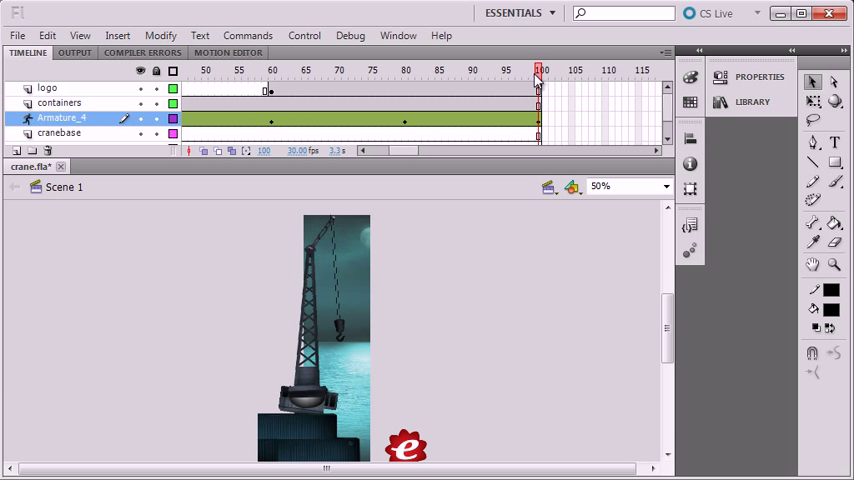
{"action": "mouse_move", "coordinate": [556, 112]}
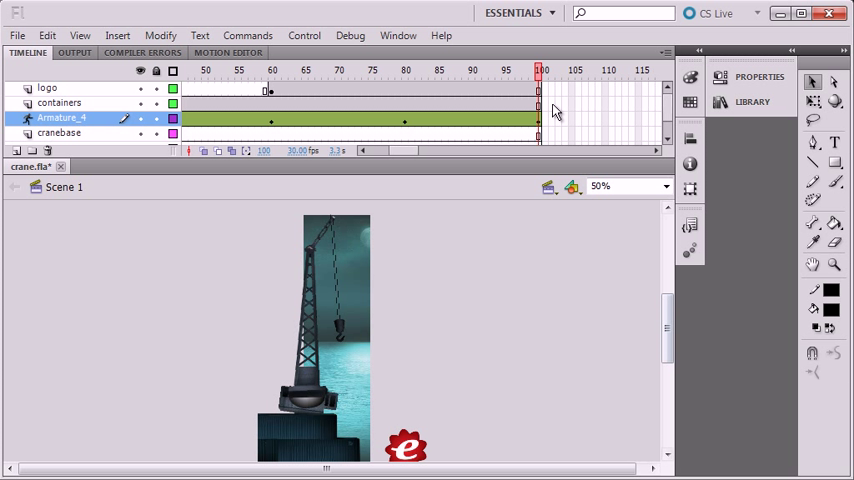
At frames 80 and 100, move the logo onto the hook so its motion tween follows the crane
{"action": "right_click", "coordinate": [358, 88]}
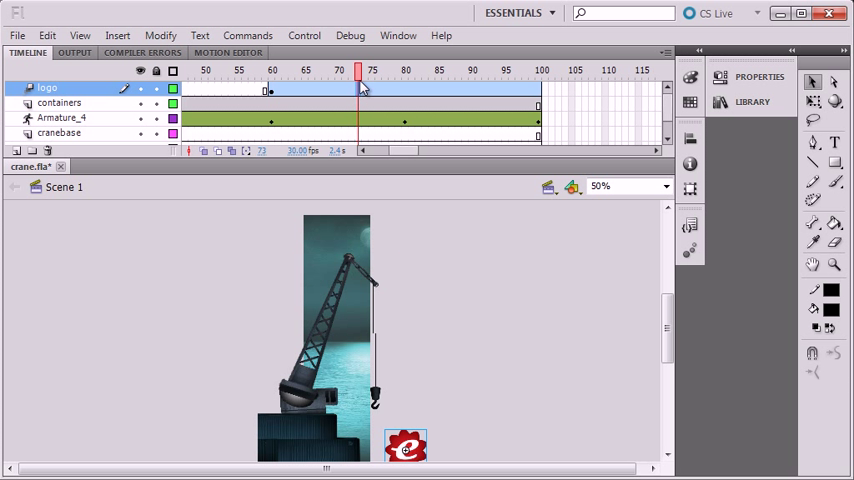
{"action": "left_click", "coordinate": [272, 72]}
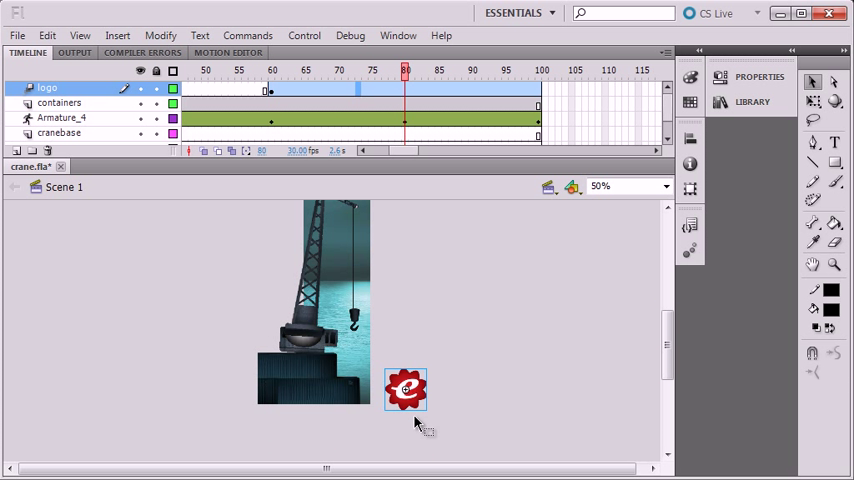
{"action": "left_click_drag", "start_coordinate": [404, 388], "coordinate": [356, 330]}
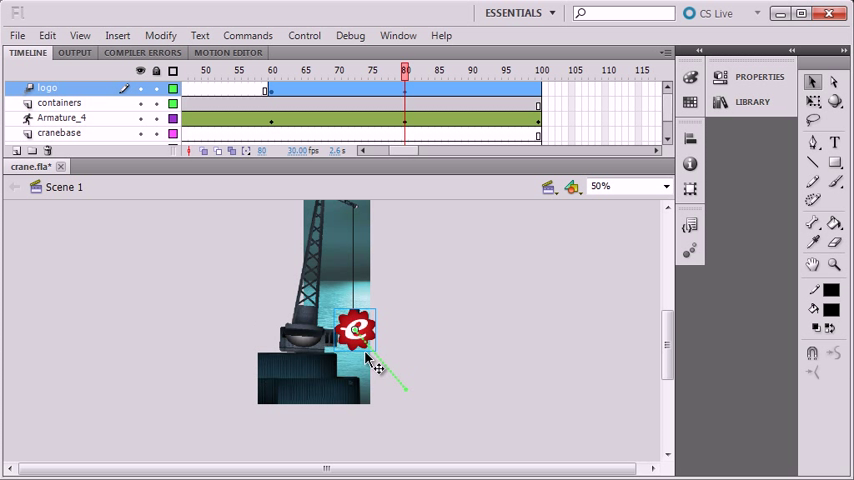
{"action": "left_click", "coordinate": [544, 72]}
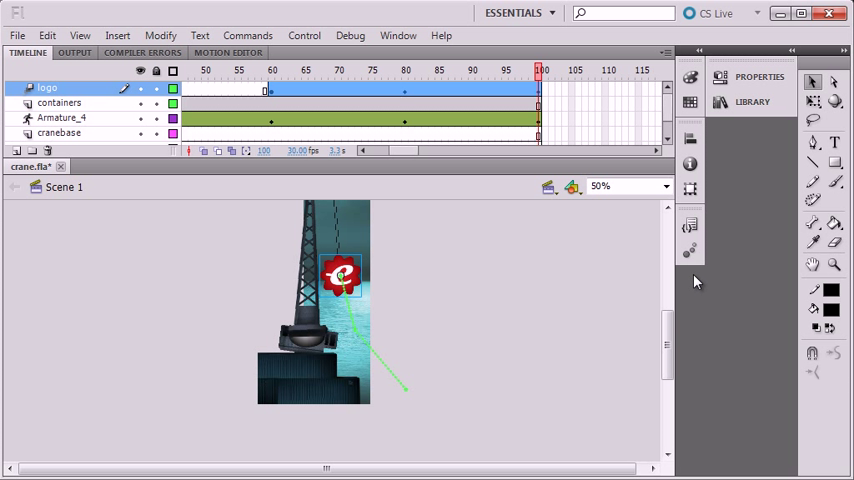
{"action": "left_click", "coordinate": [400, 72]}
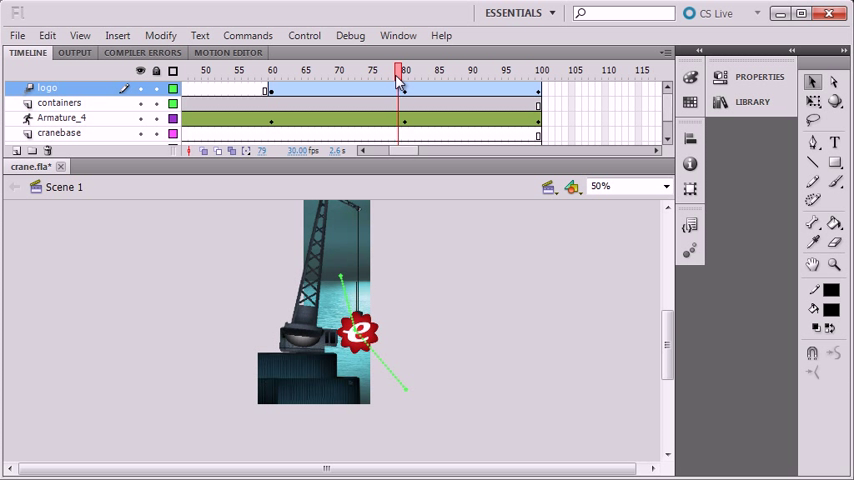
{"action": "left_click", "coordinate": [404, 70]}
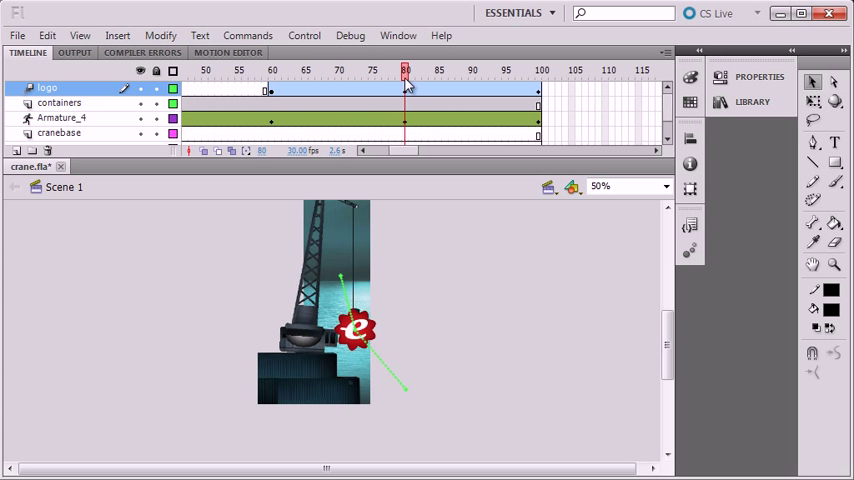
{"action": "left_click", "coordinate": [540, 70]}
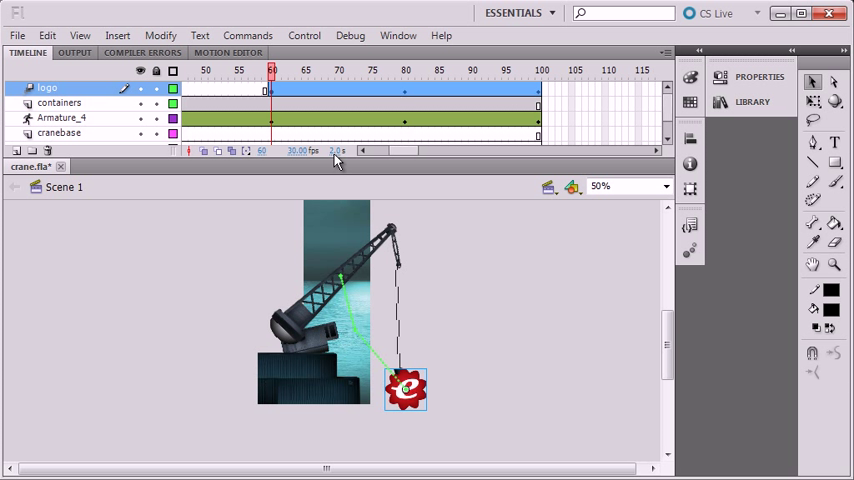
{"action": "mouse_move", "coordinate": [446, 258]}
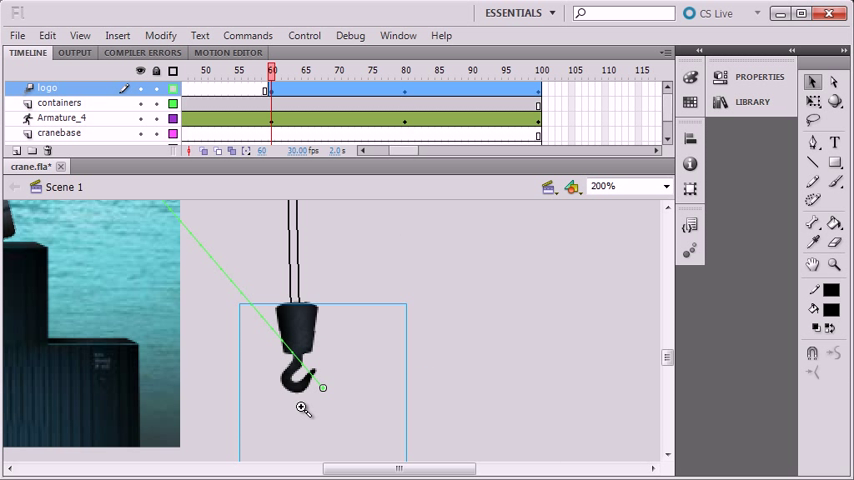
{"action": "mouse_move", "coordinate": [388, 344]}
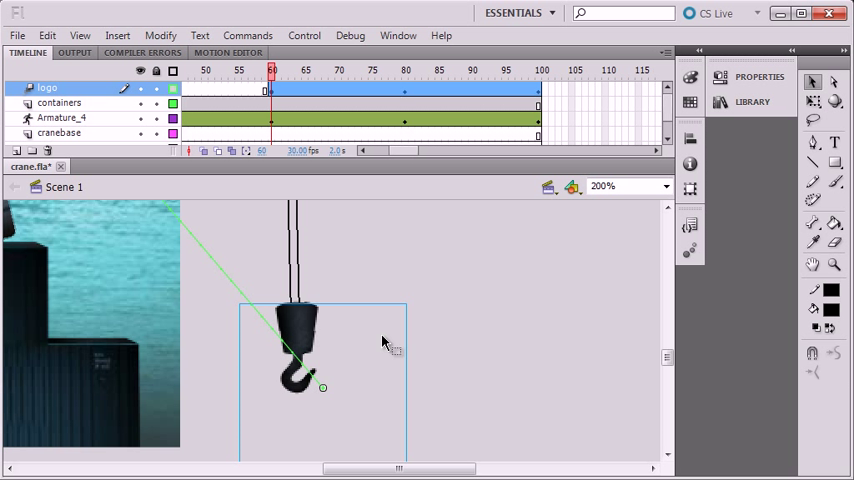
{"action": "mouse_move", "coordinate": [410, 338]}
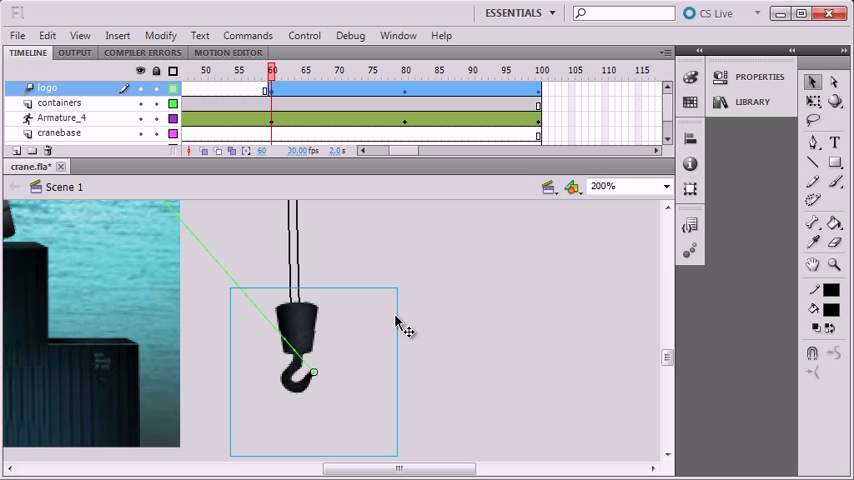
{"action": "mouse_move", "coordinate": [428, 328]}
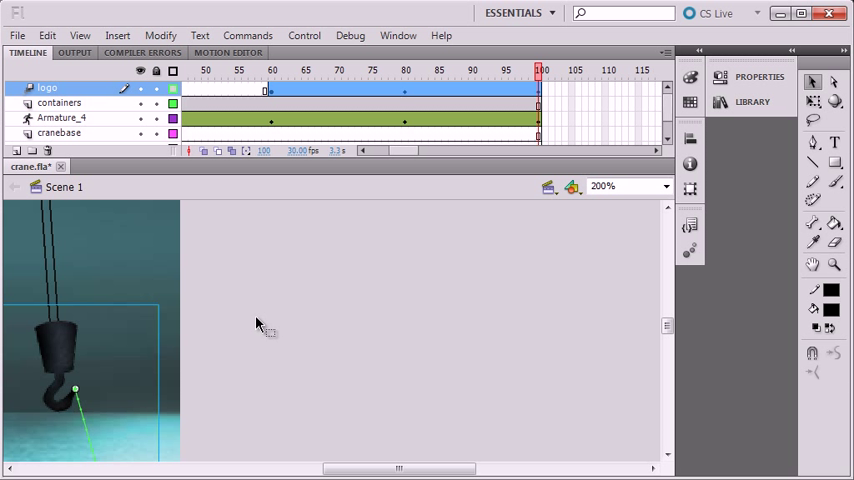
{"action": "mouse_move", "coordinate": [90, 398]}
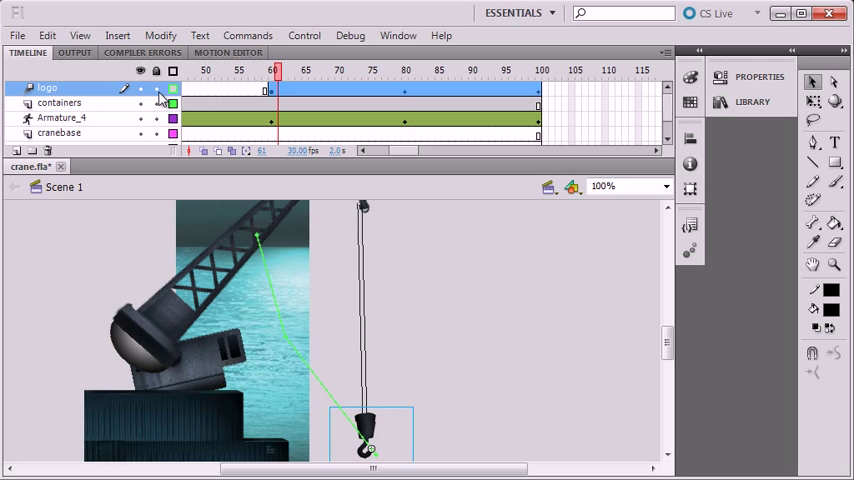
Scrub through to frame 100, stop around frame 70 and zoom in on the crane hook
{"action": "left_click", "coordinate": [284, 72]}
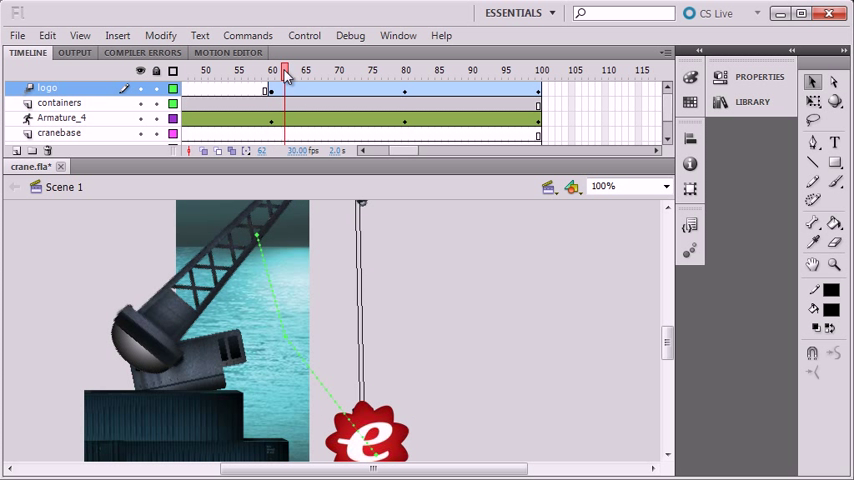
{"action": "left_click_drag", "start_coordinate": [284, 70], "coordinate": [368, 70]}
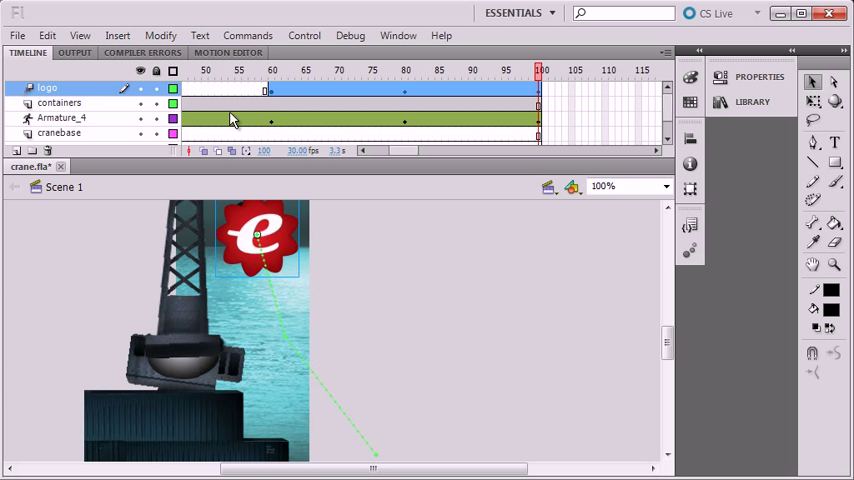
{"action": "left_click", "coordinate": [172, 90]}
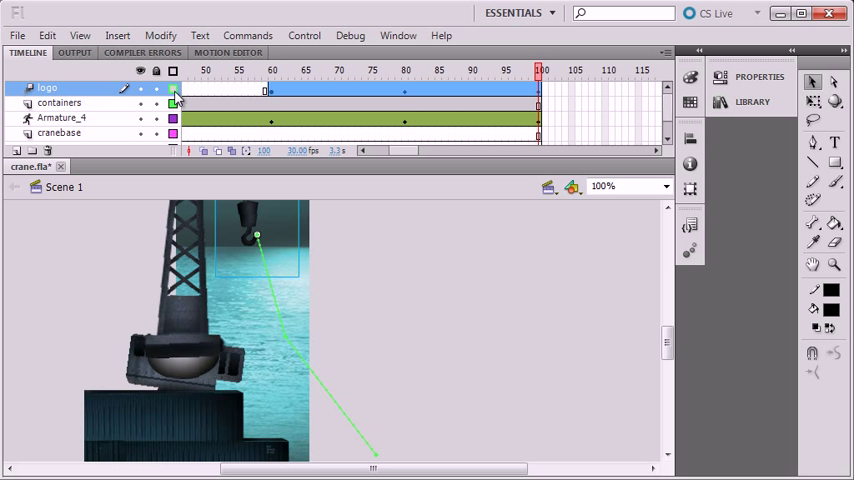
{"action": "left_click", "coordinate": [332, 70]}
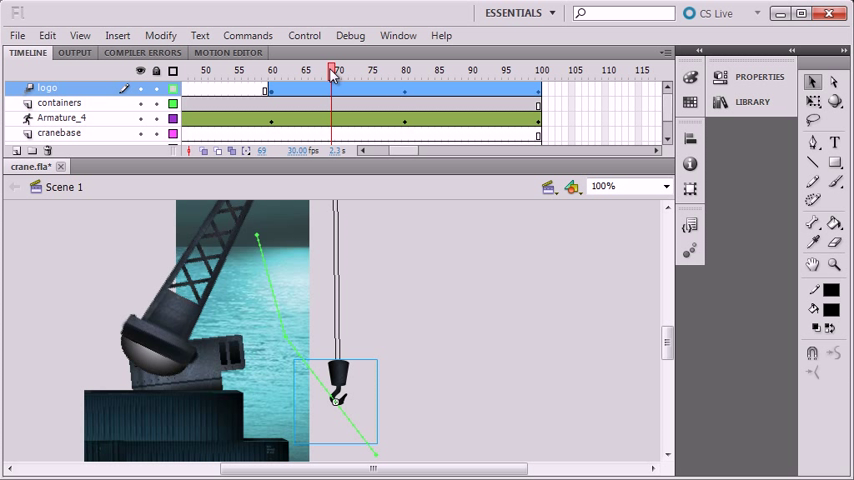
{"action": "left_click", "coordinate": [616, 186]}
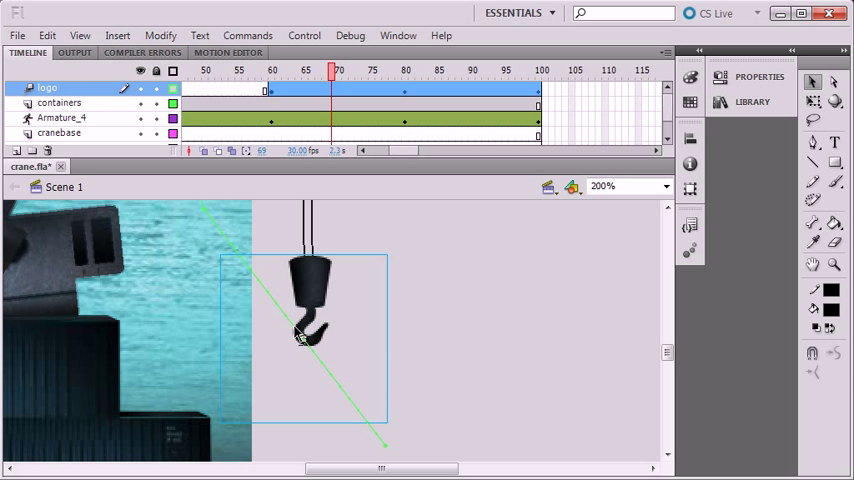
{"action": "mouse_move", "coordinate": [336, 388]}
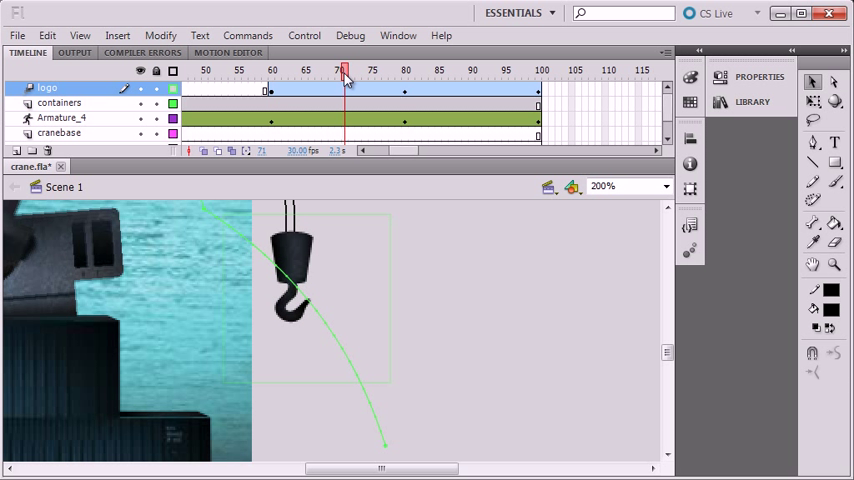
Curve the logo's motion path along the hook's arc and scrub frames to verify it follows
{"action": "left_click_drag", "start_coordinate": [344, 70], "coordinate": [336, 70]}
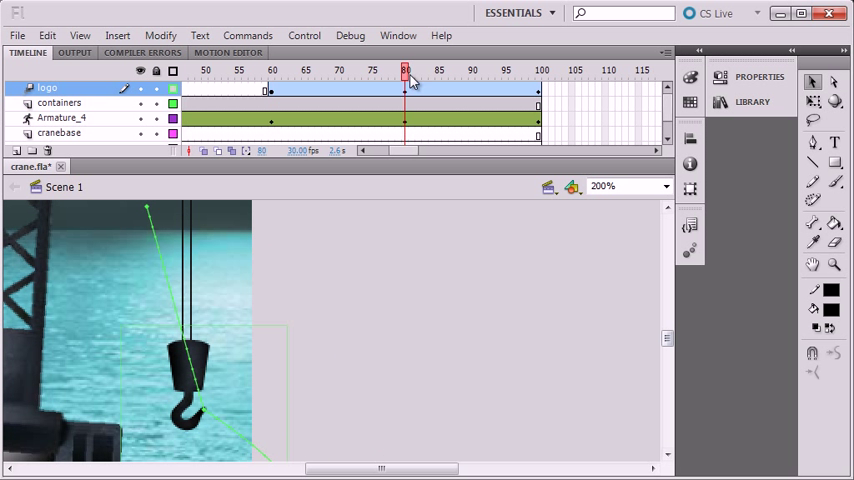
{"action": "left_click_drag", "start_coordinate": [404, 70], "coordinate": [470, 70]}
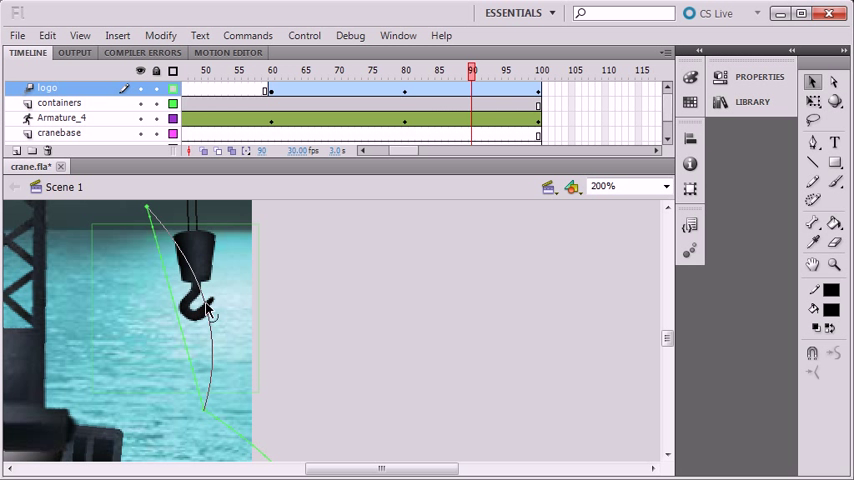
{"action": "left_click", "coordinate": [456, 72]}
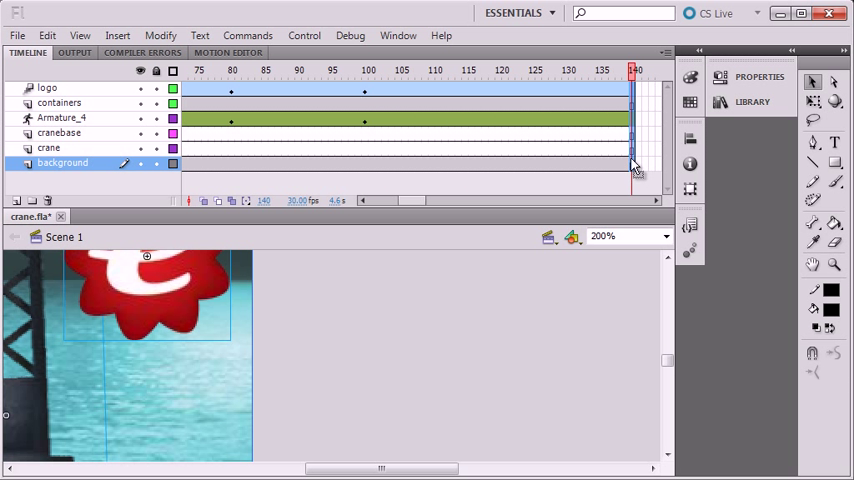
{"action": "mouse_move", "coordinate": [344, 160]}
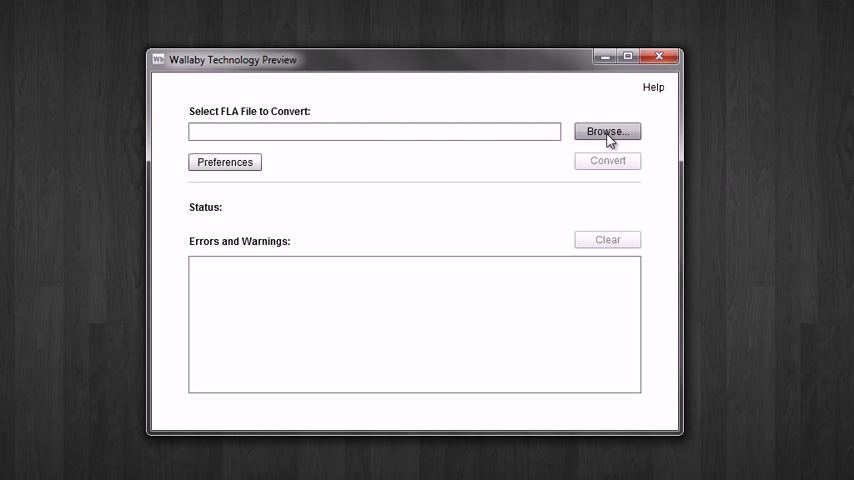
{"action": "mouse_move", "coordinate": [608, 132]}
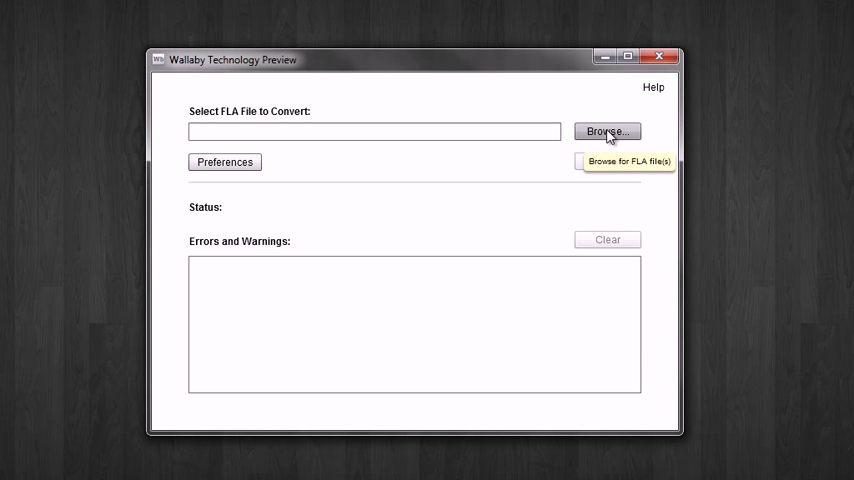
Load crane.fla into Wallaby, check the converter preferences, and start the HTML5 conversion to crane.html
{"action": "left_click", "coordinate": [608, 132]}
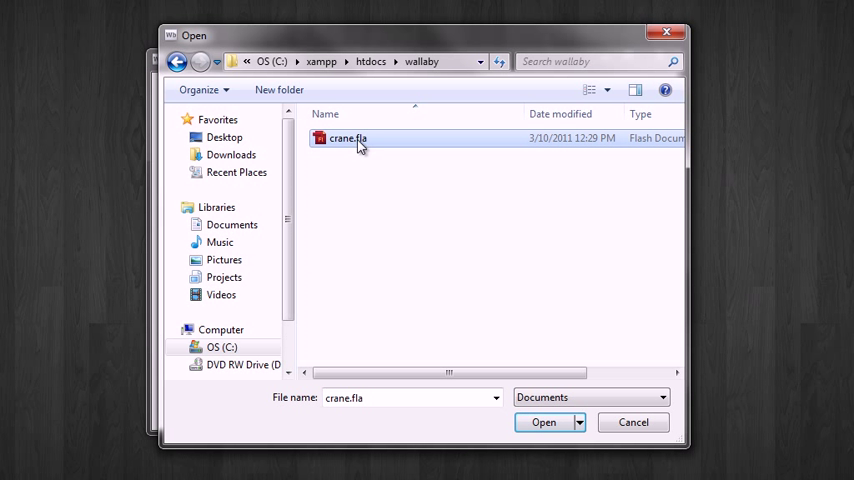
{"action": "left_click", "coordinate": [544, 420]}
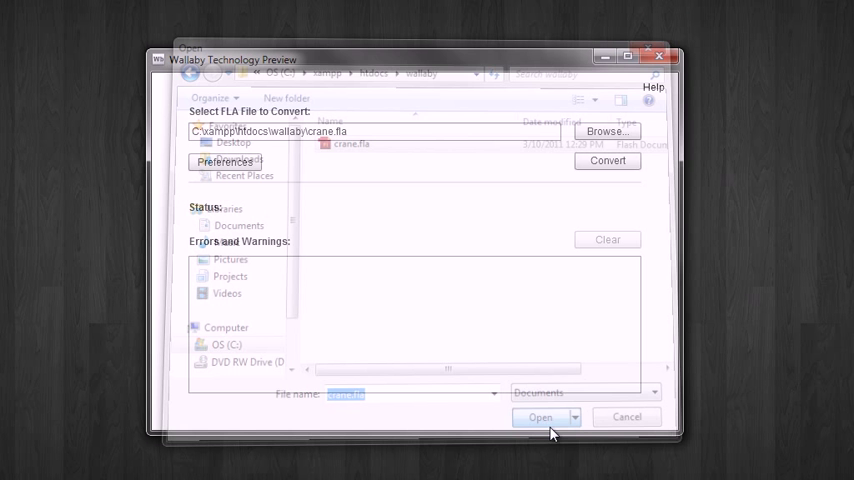
{"action": "left_click", "coordinate": [540, 416]}
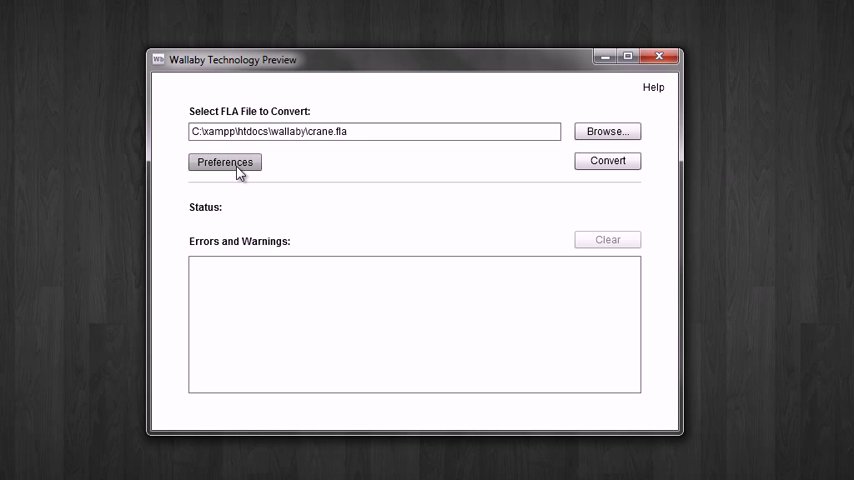
{"action": "left_click", "coordinate": [224, 160]}
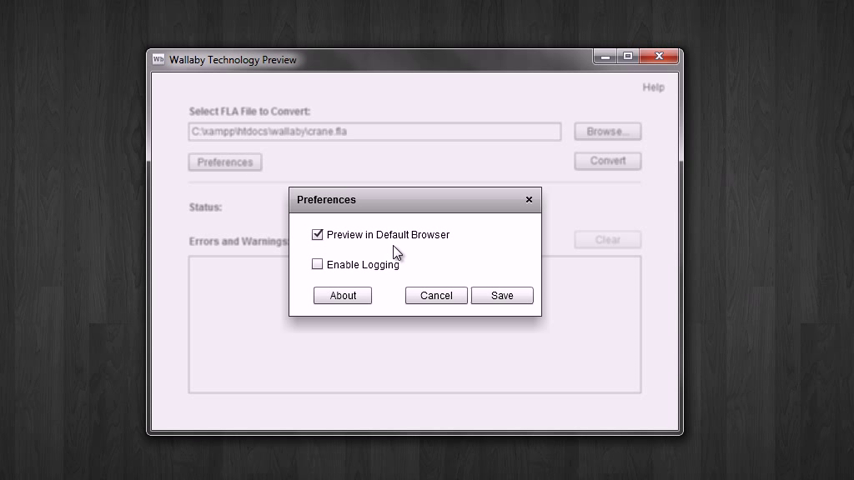
{"action": "mouse_move", "coordinate": [408, 256]}
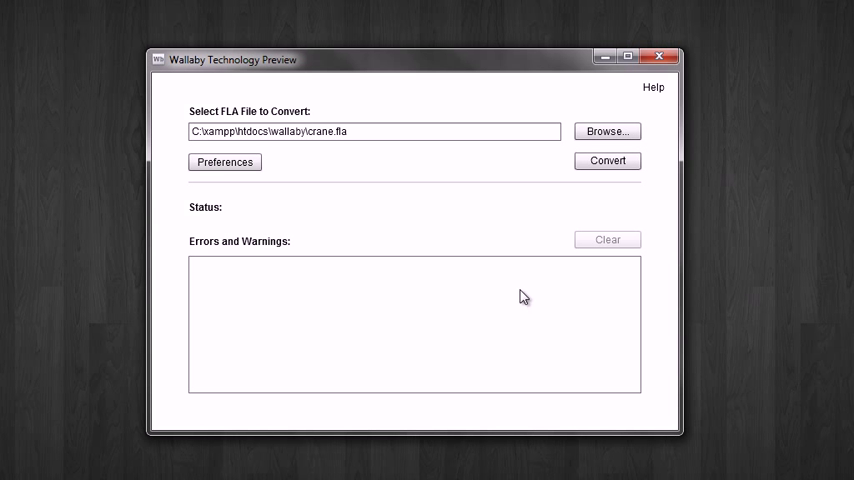
{"action": "mouse_move", "coordinate": [608, 162]}
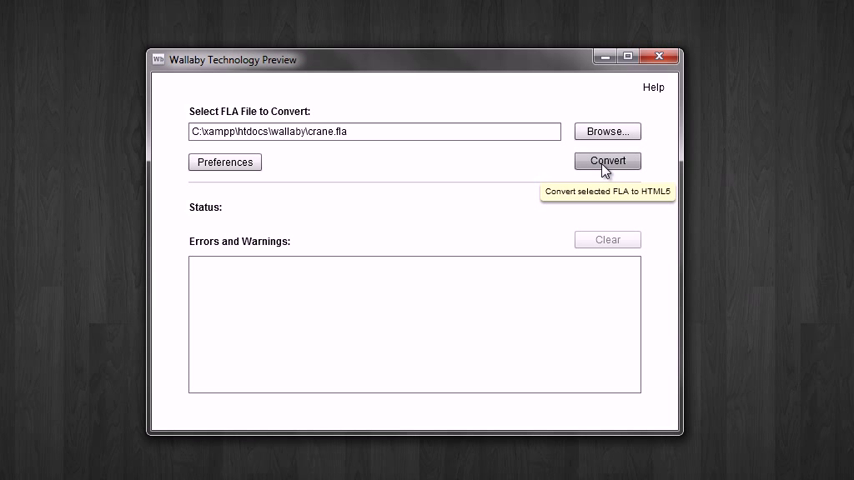
{"action": "left_click", "coordinate": [606, 160]}
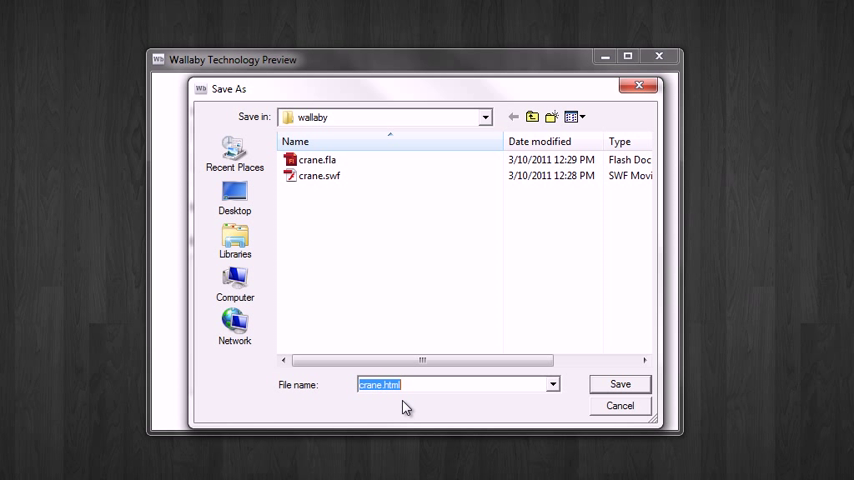
{"action": "mouse_move", "coordinate": [628, 394]}
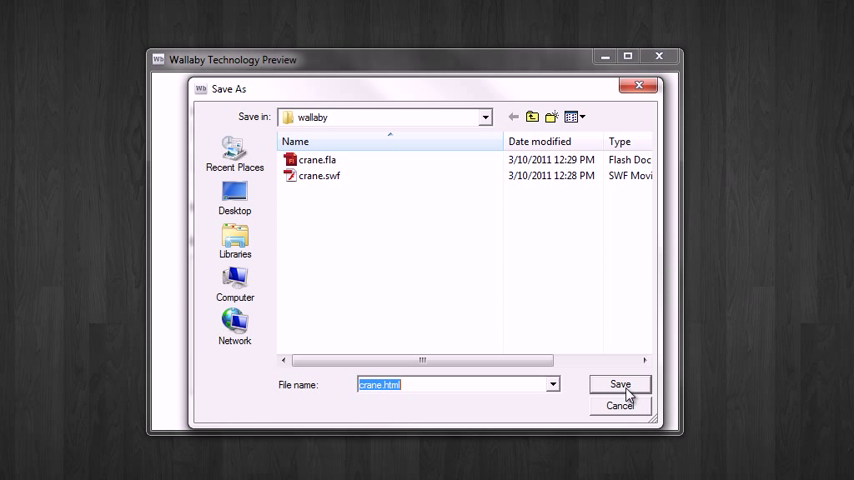
{"action": "left_click", "coordinate": [620, 384]}
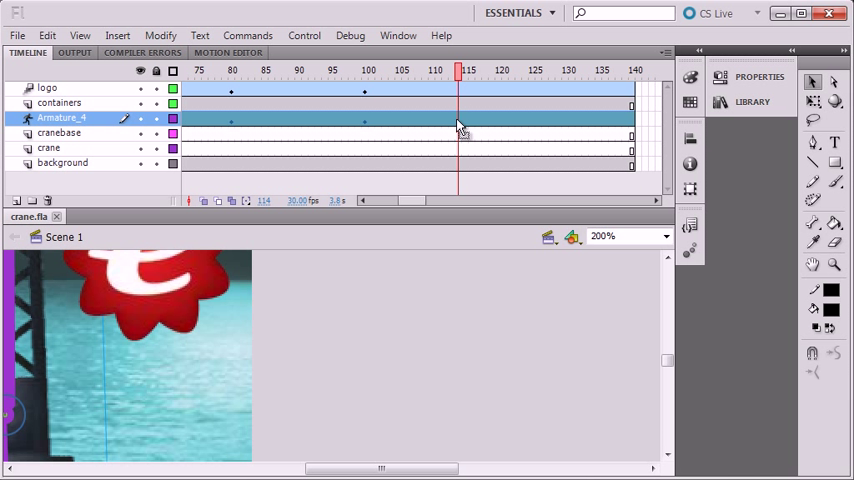
Convert the Armature_4 layer's span to frame-by-frame animation with a keyframe on every frame
{"action": "right_click", "coordinate": [458, 124]}
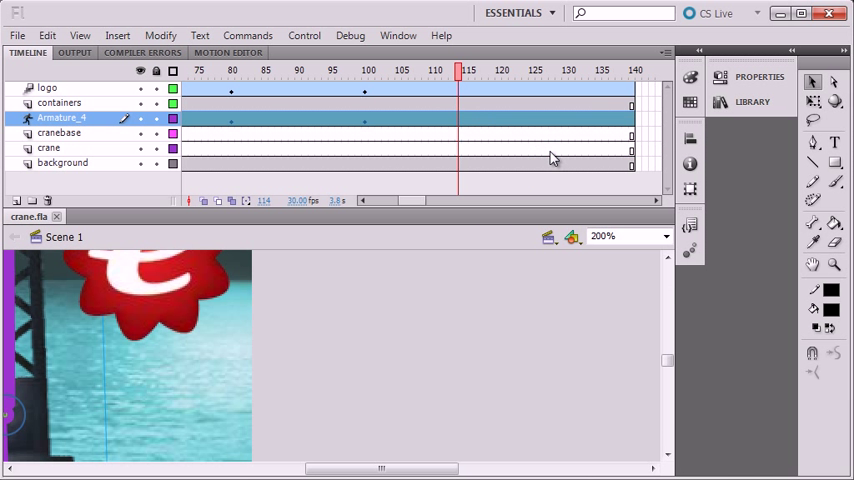
{"action": "left_click", "coordinate": [632, 70]}
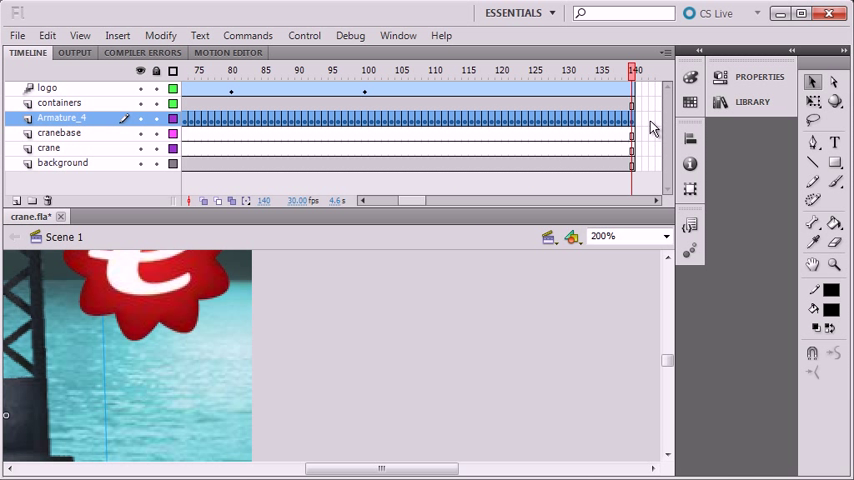
{"action": "mouse_move", "coordinate": [358, 194]}
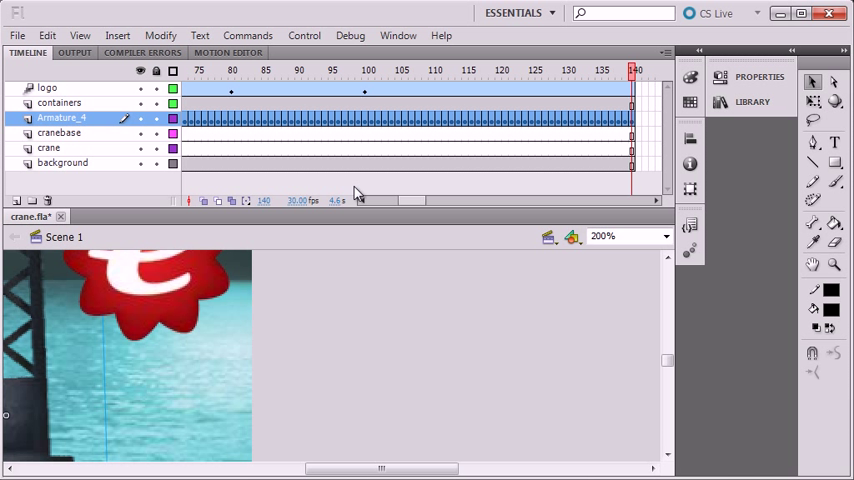
{"action": "mouse_move", "coordinate": [344, 200]}
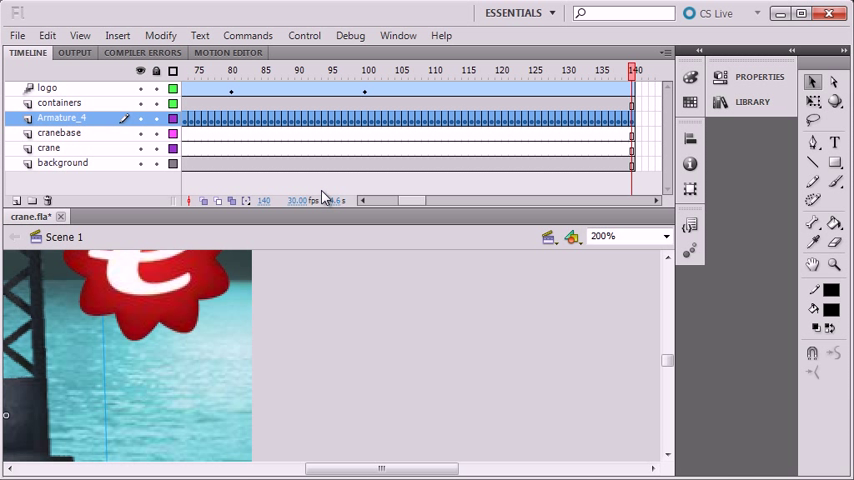
{"action": "mouse_move", "coordinate": [320, 184]}
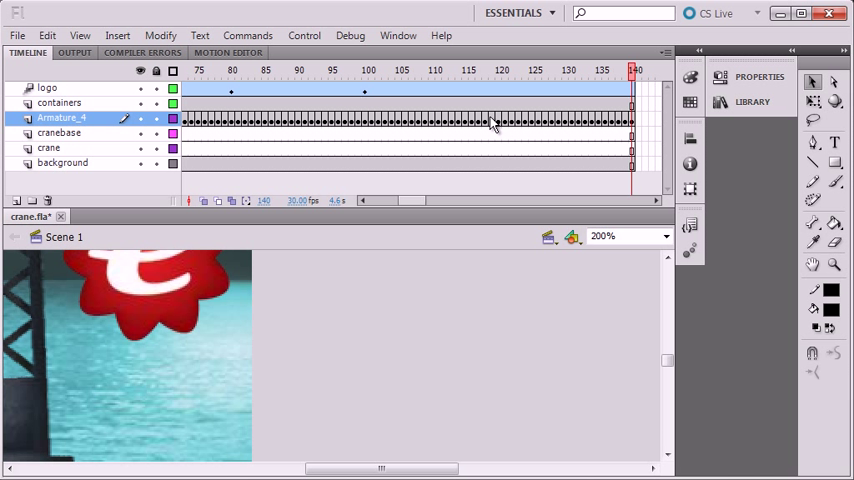
{"action": "mouse_move", "coordinate": [408, 184]}
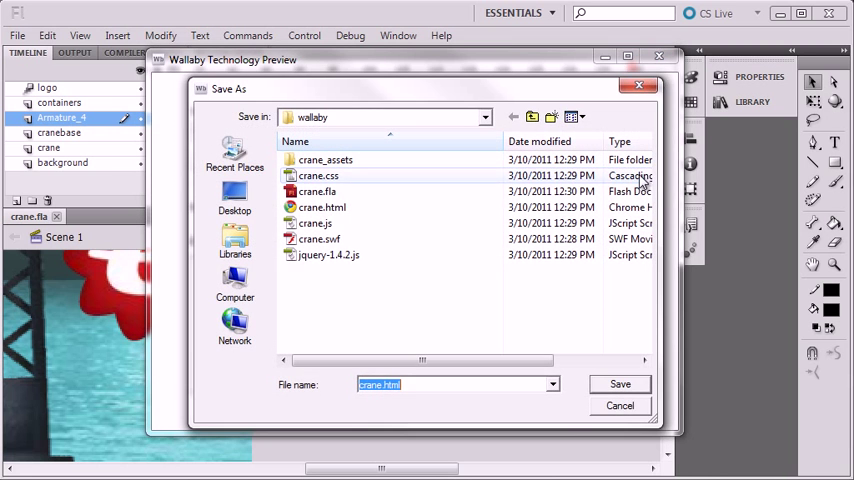
Save the reconverted output as crane.html, replacing the existing file
{"action": "left_click", "coordinate": [620, 384]}
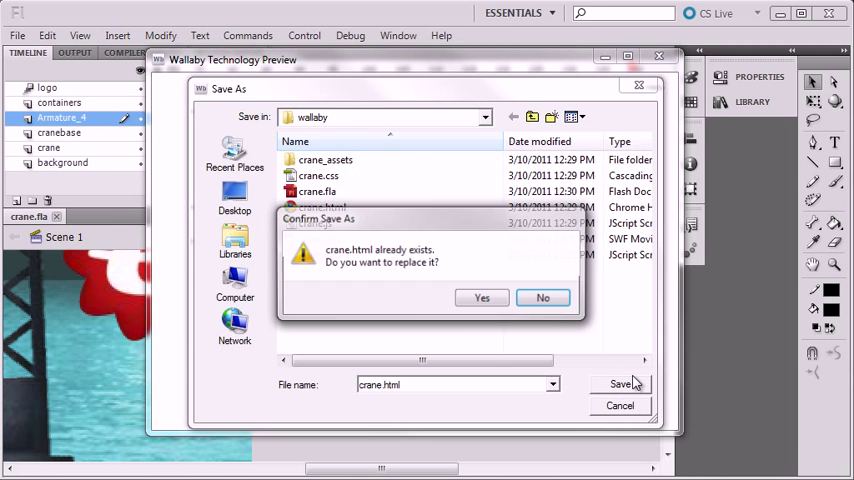
{"action": "left_click", "coordinate": [482, 298]}
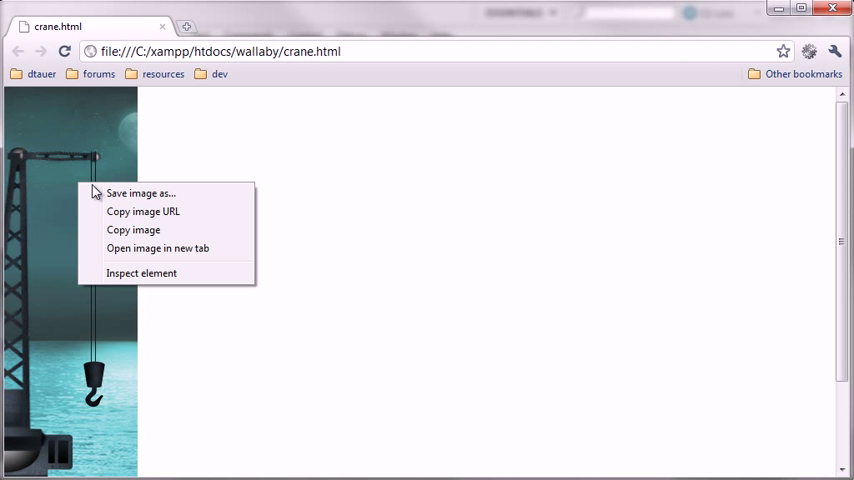
{"action": "left_click", "coordinate": [484, 212]}
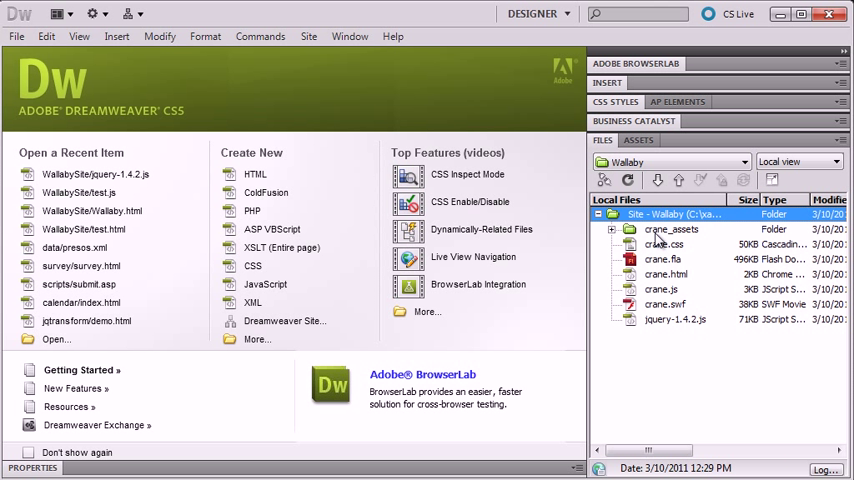
{"action": "mouse_move", "coordinate": [660, 384]}
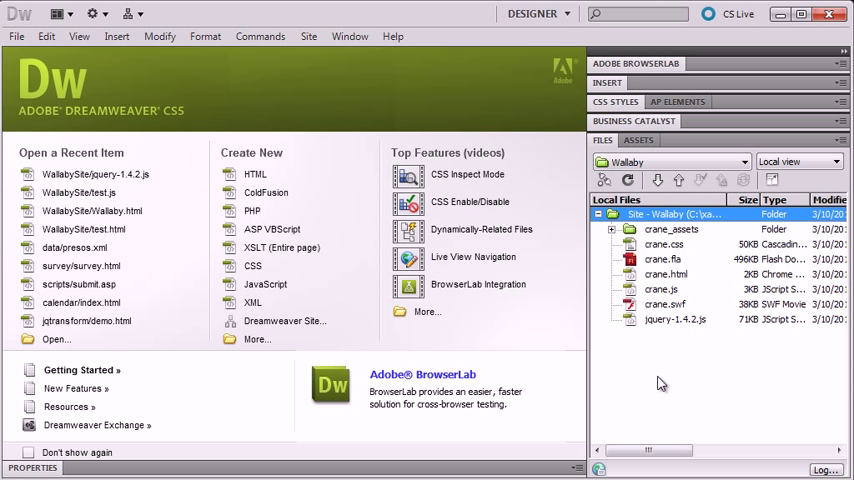
{"action": "left_click", "coordinate": [668, 274]}
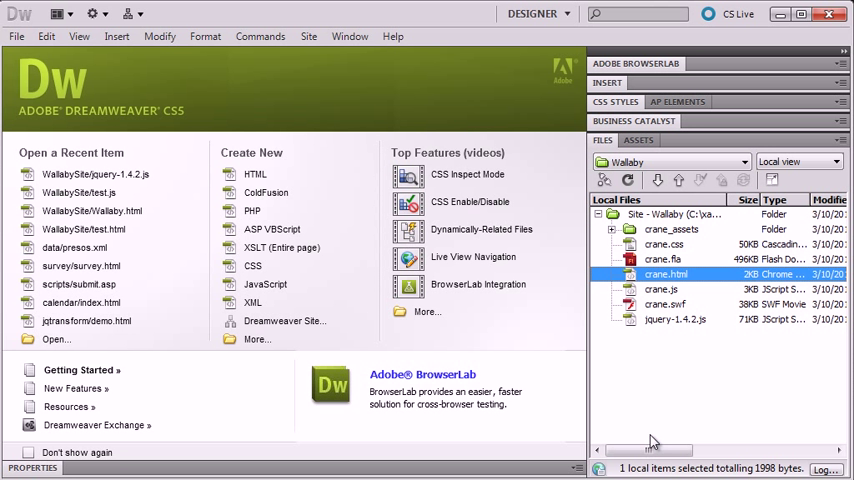
{"action": "mouse_move", "coordinate": [628, 298]}
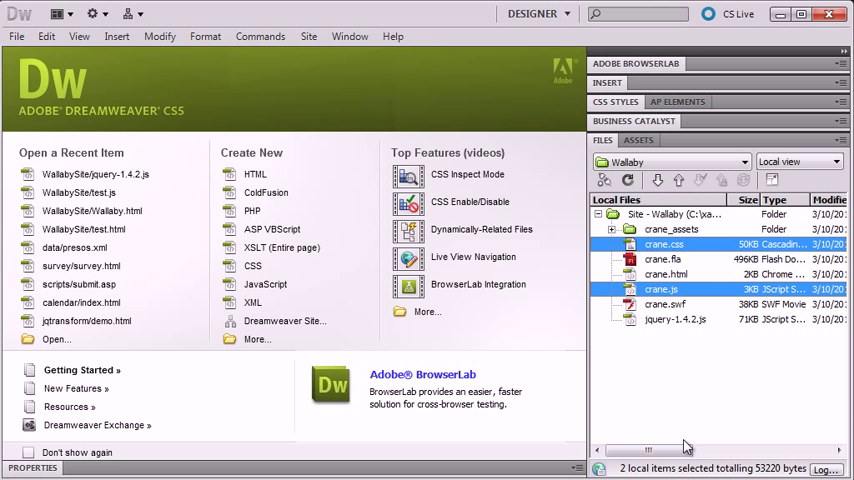
{"action": "mouse_move", "coordinate": [680, 436]}
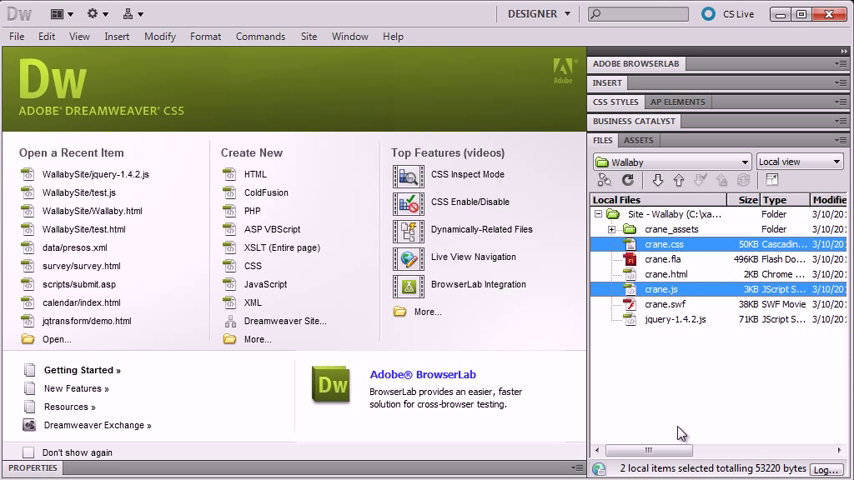
{"action": "mouse_move", "coordinate": [668, 344]}
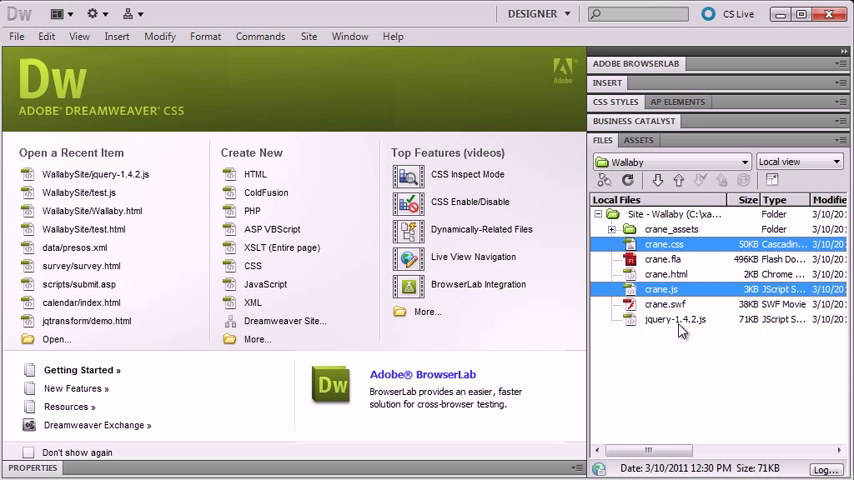
{"action": "left_click", "coordinate": [664, 304]}
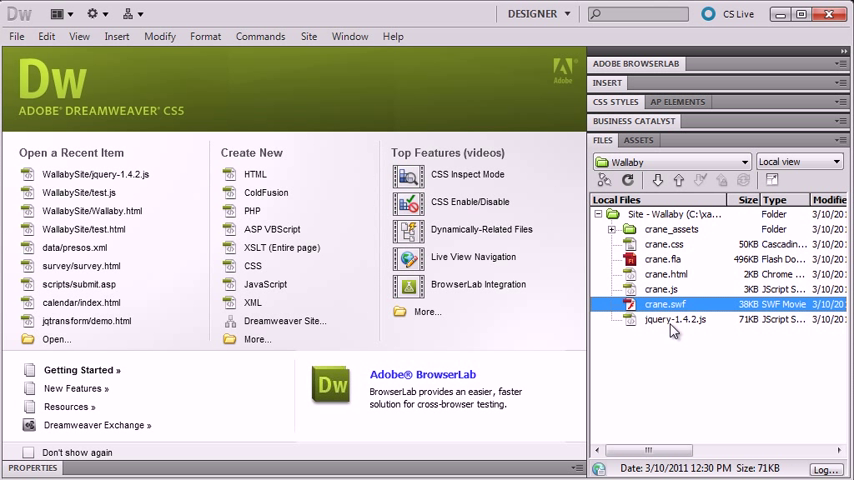
{"action": "left_click", "coordinate": [676, 320]}
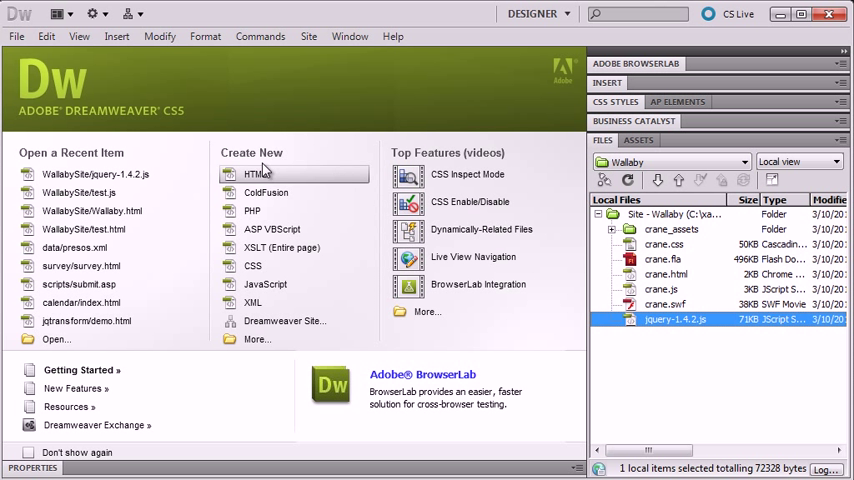
Create a blank HTML page and save it as index.html in the wallaby site folder
{"action": "left_click", "coordinate": [258, 174]}
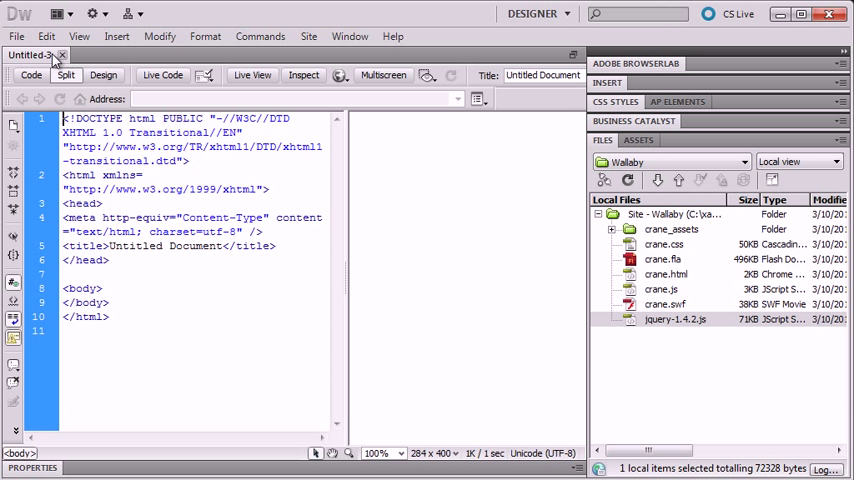
{"action": "left_click", "coordinate": [16, 36]}
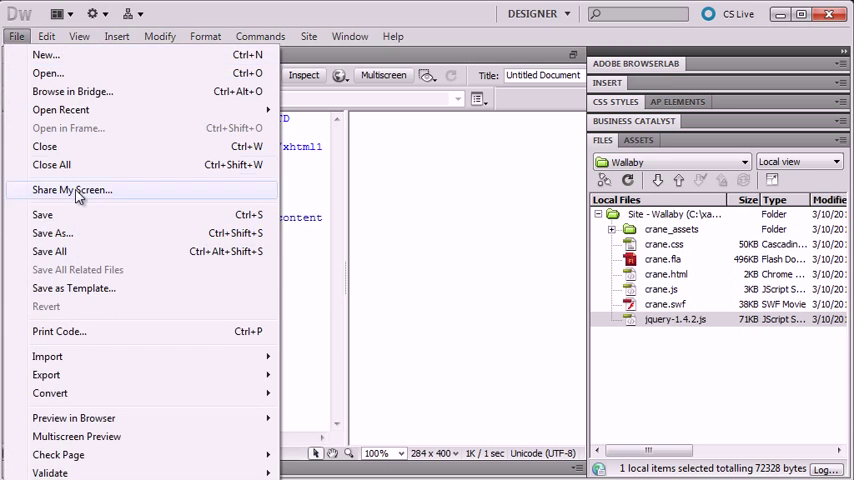
{"action": "left_click", "coordinate": [52, 232]}
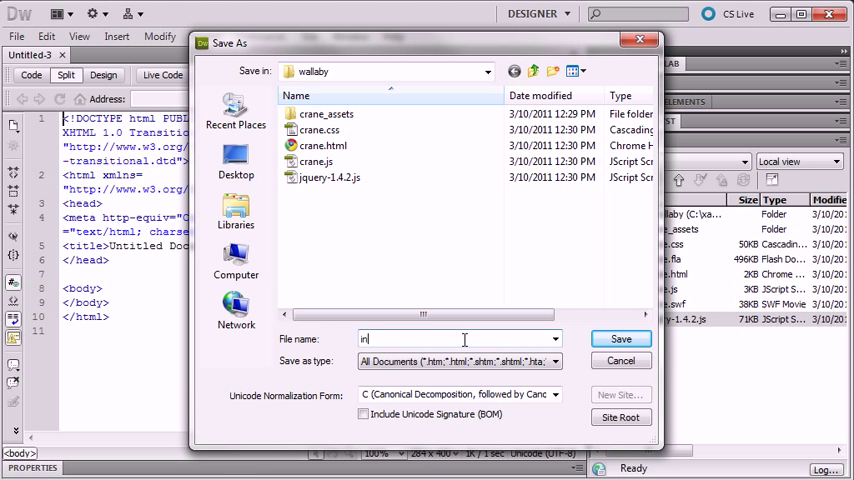
{"action": "left_click", "coordinate": [620, 338]}
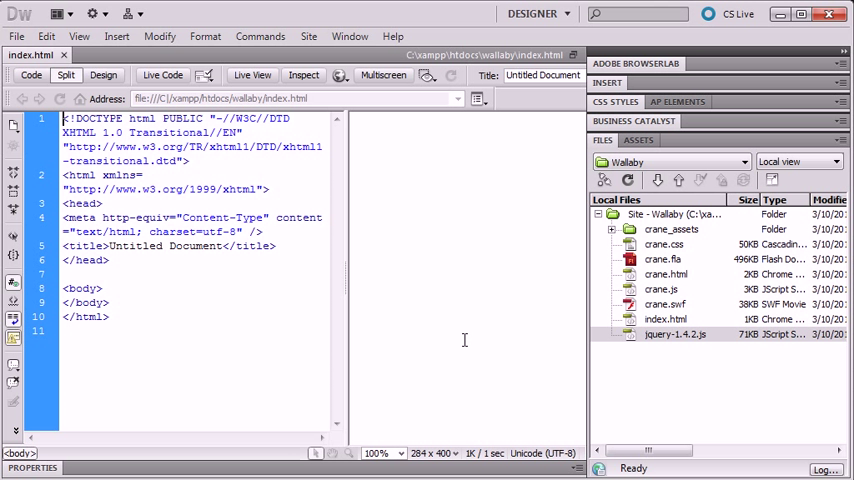
{"action": "mouse_move", "coordinate": [514, 334]}
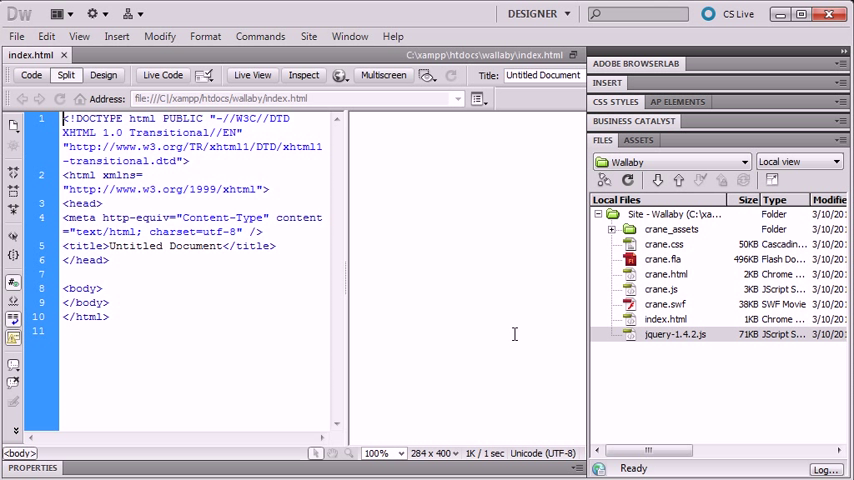
Insert crane.swf into index.html, save the page and let the supporting Scripts files be copied into the site
{"action": "left_click", "coordinate": [664, 304]}
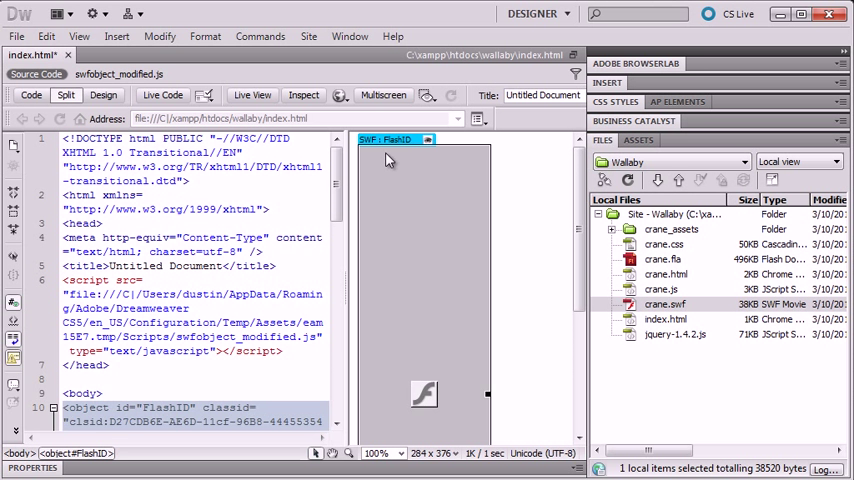
{"action": "left_click", "coordinate": [16, 36]}
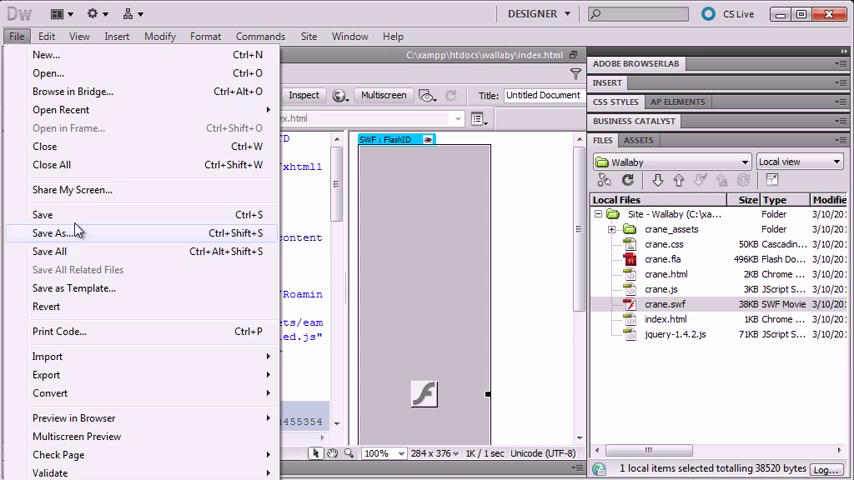
{"action": "left_click", "coordinate": [42, 214]}
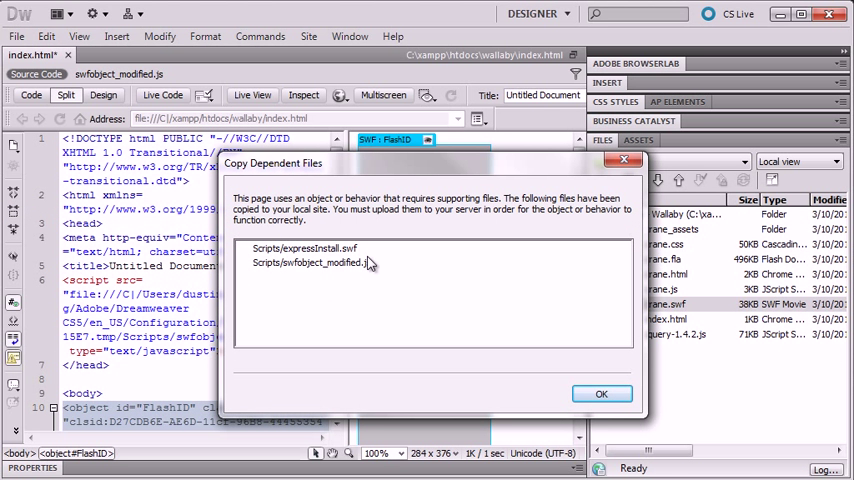
{"action": "mouse_move", "coordinate": [600, 372]}
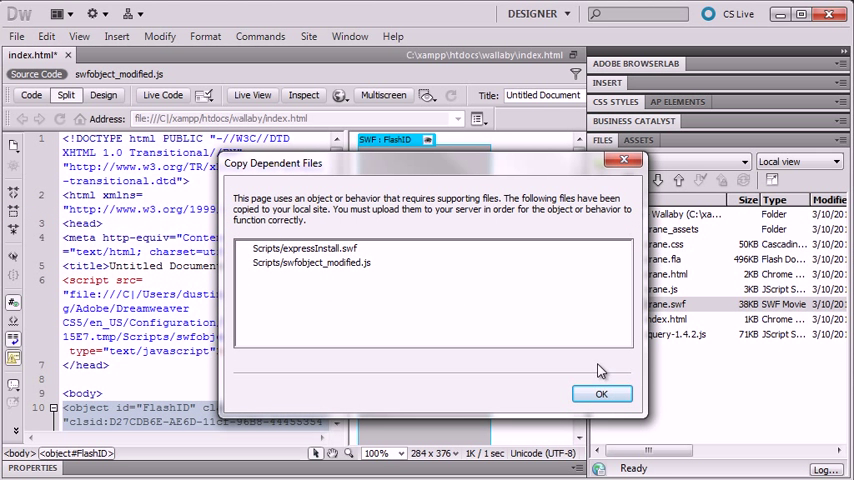
{"action": "left_click", "coordinate": [600, 392]}
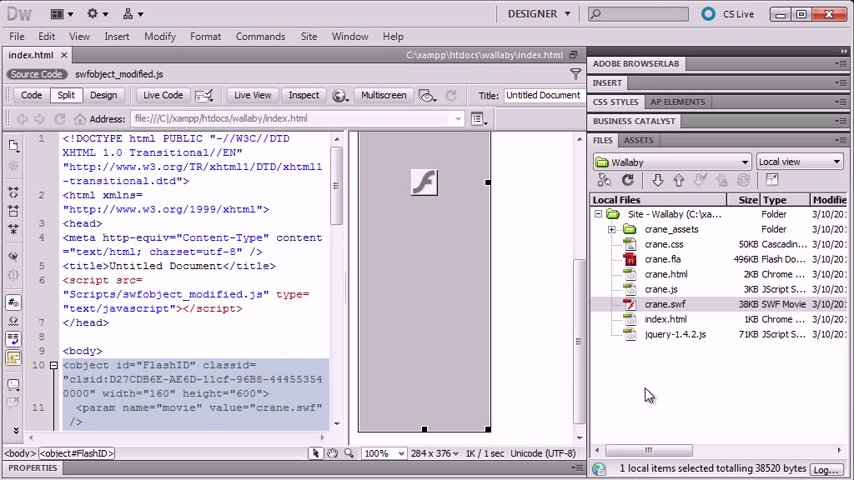
{"action": "left_click", "coordinate": [16, 36]}
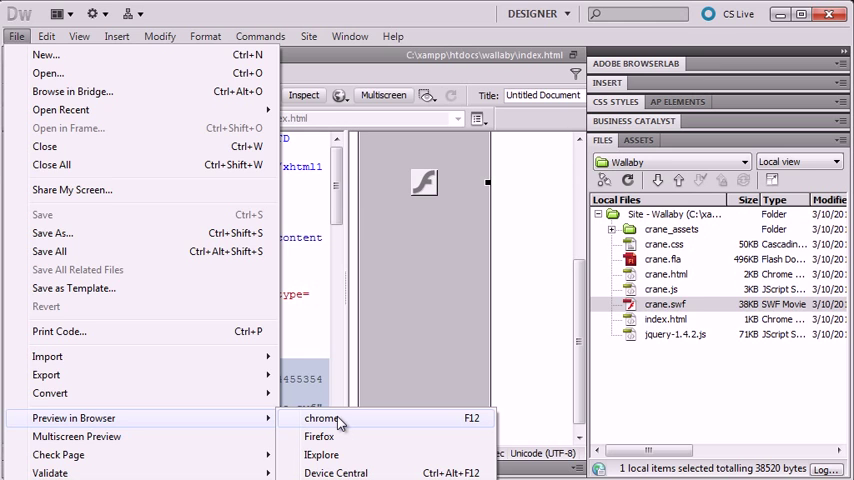
Preview index.html in Chrome and confirm the crane movie runs through Flash Player
{"action": "left_click", "coordinate": [322, 418]}
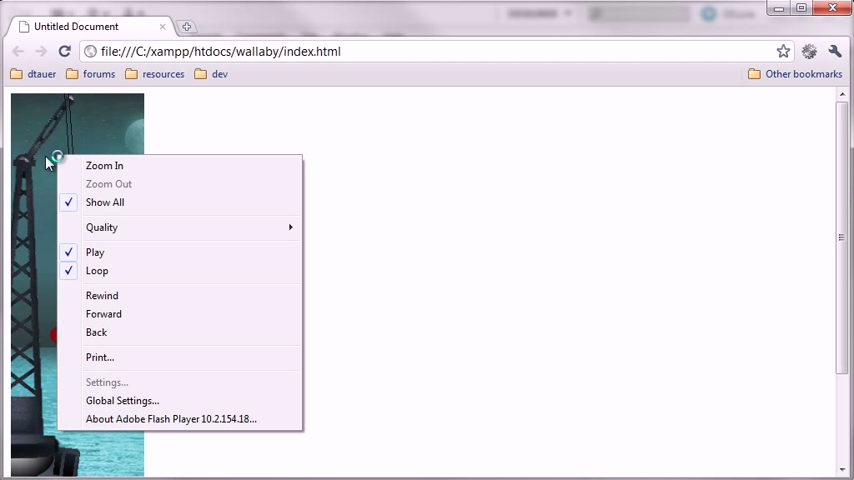
{"action": "left_click", "coordinate": [364, 188]}
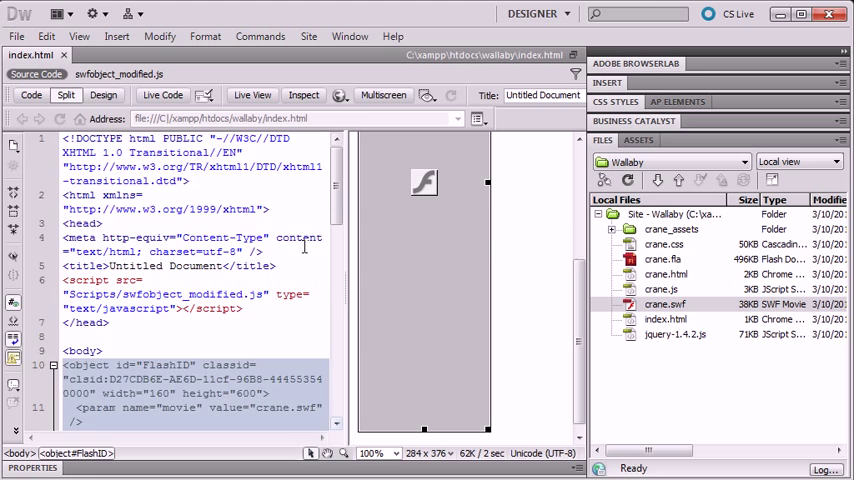
Delete the default Flash Player upgrade heading and Get Flash Player link from the object's alternative content
{"action": "scroll", "scroll_direction": "down", "scroll_amount": 3}
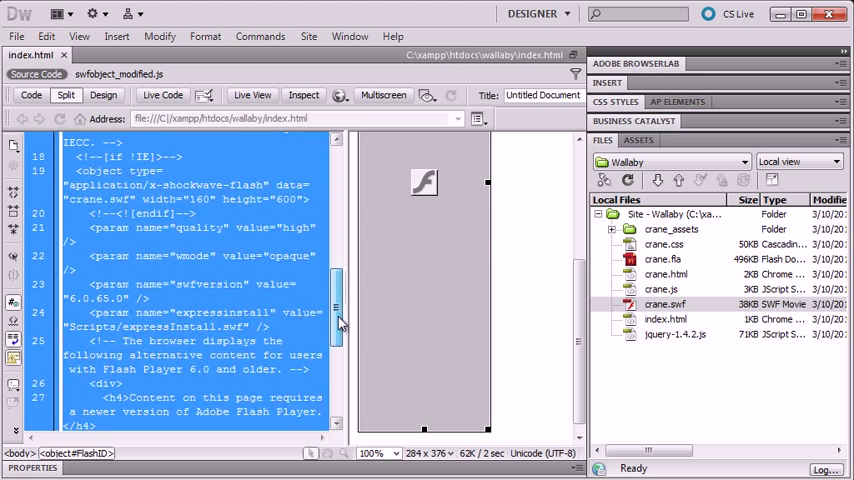
{"action": "scroll", "scroll_direction": "down", "scroll_amount": 3}
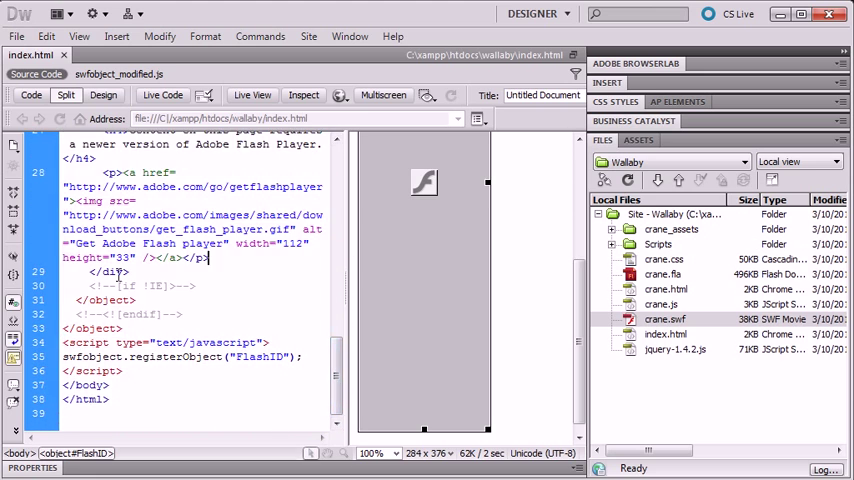
{"action": "scroll", "scroll_direction": "up", "scroll_amount": 3}
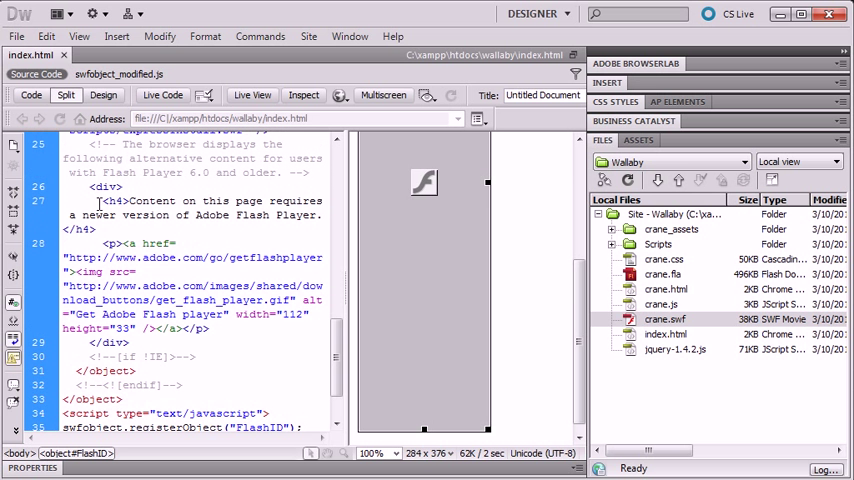
{"action": "left_click_drag", "start_coordinate": [96, 200], "coordinate": [130, 342]}
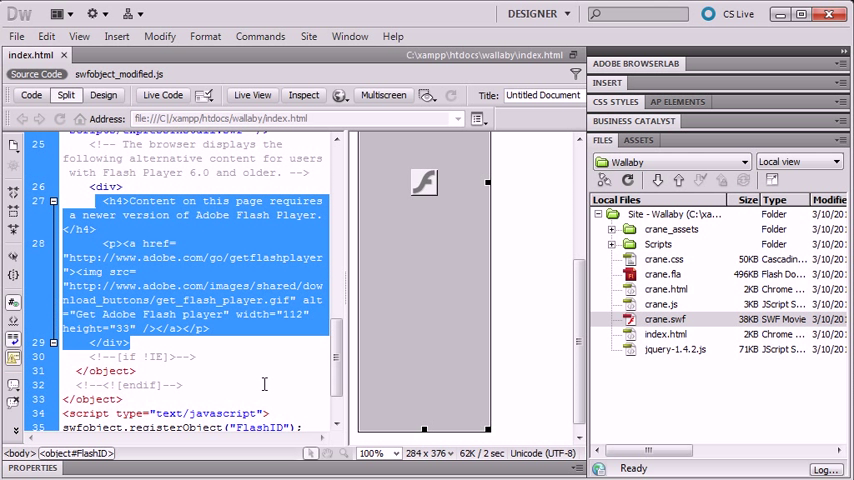
{"action": "left_click", "coordinate": [156, 344]}
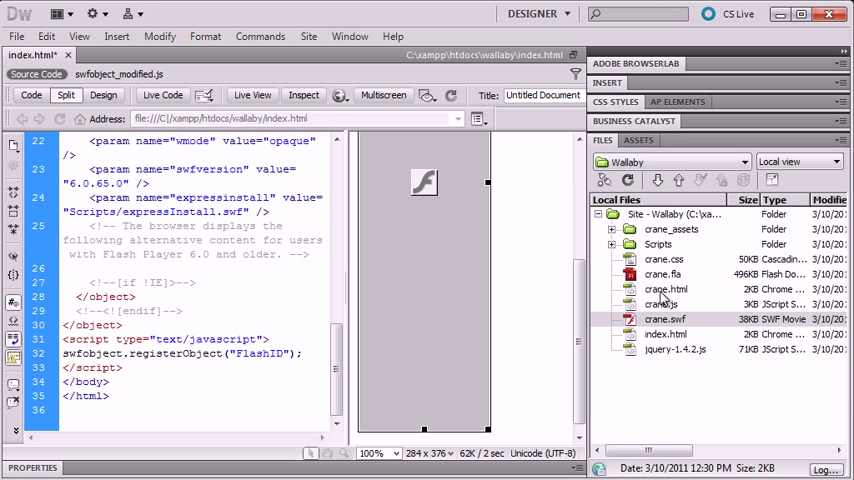
Copy the wlby_movie div markup from crane.html's body and paste it into index.html as the object's fallback content
{"action": "left_click", "coordinate": [678, 288]}
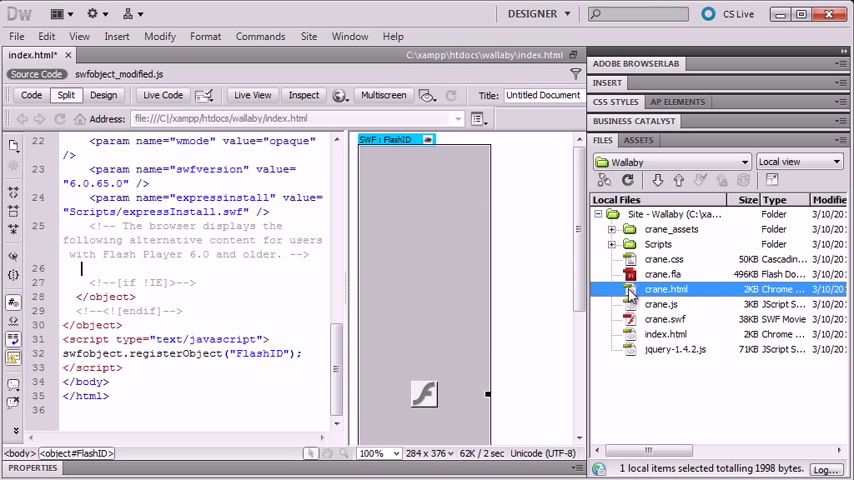
{"action": "double_click", "coordinate": [676, 288]}
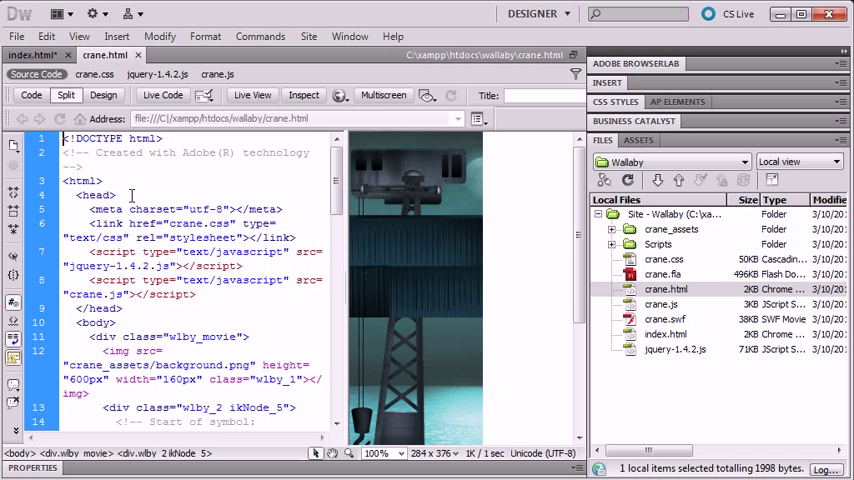
{"action": "scroll", "scroll_direction": "down", "scroll_amount": 3}
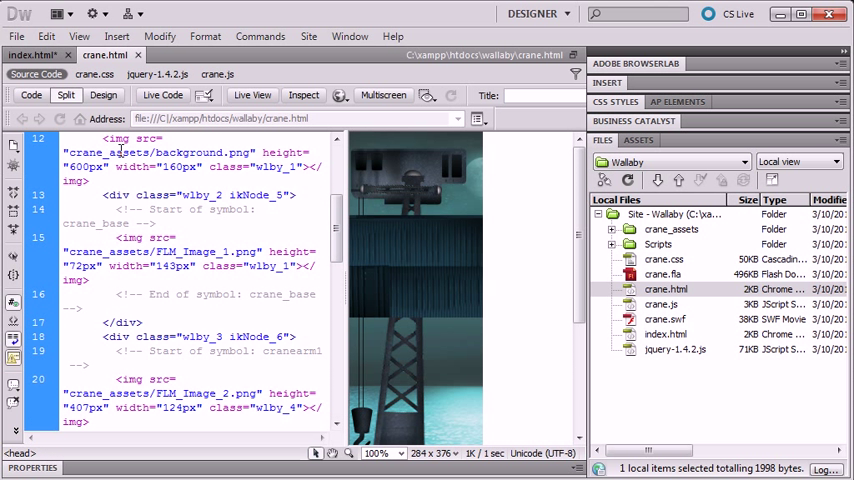
{"action": "scroll", "scroll_direction": "down", "scroll_amount": 3}
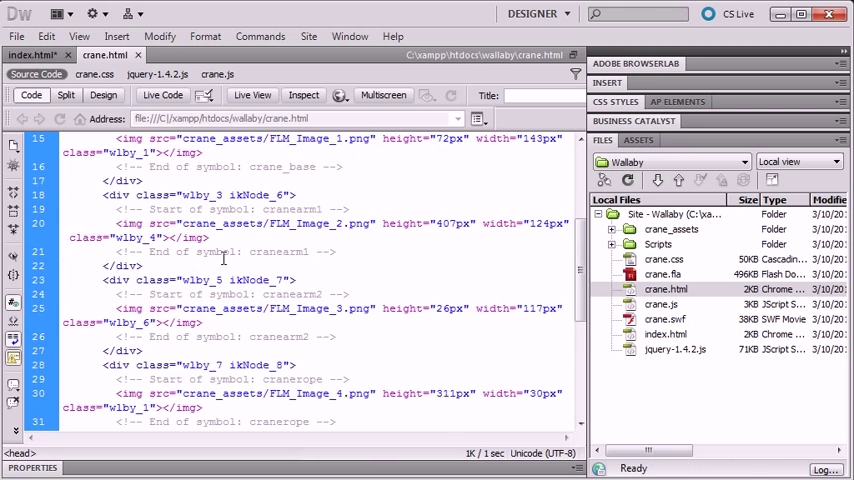
{"action": "scroll", "scroll_direction": "up", "scroll_amount": 3}
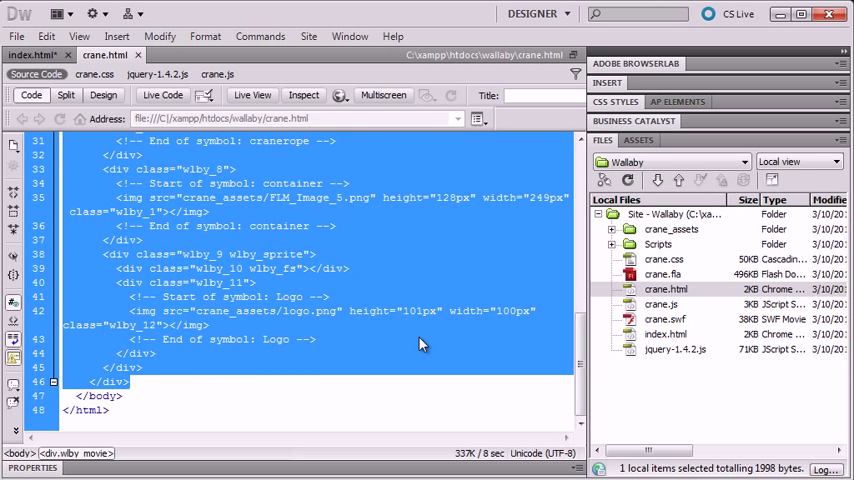
{"action": "mouse_move", "coordinate": [396, 302]}
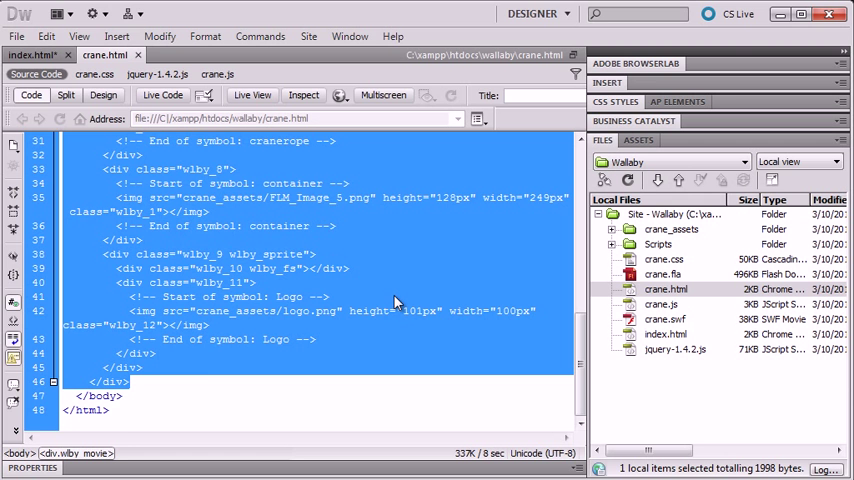
{"action": "mouse_move", "coordinate": [128, 388]}
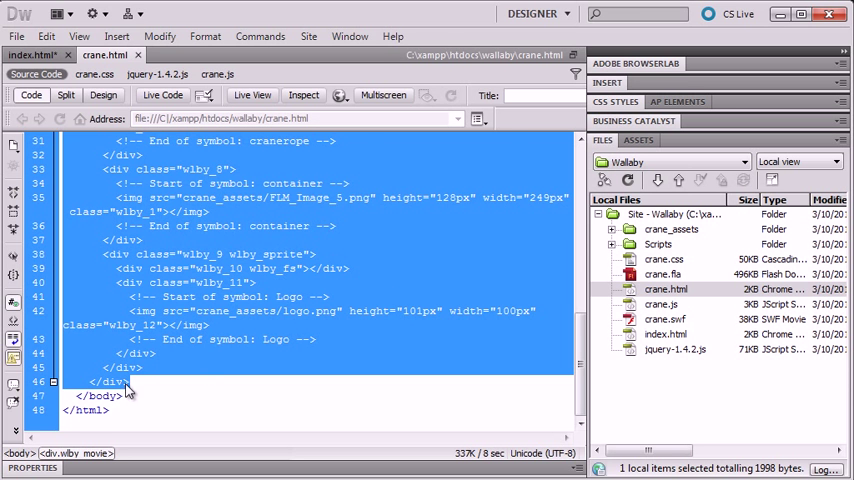
{"action": "scroll", "scroll_direction": "up", "scroll_amount": 3}
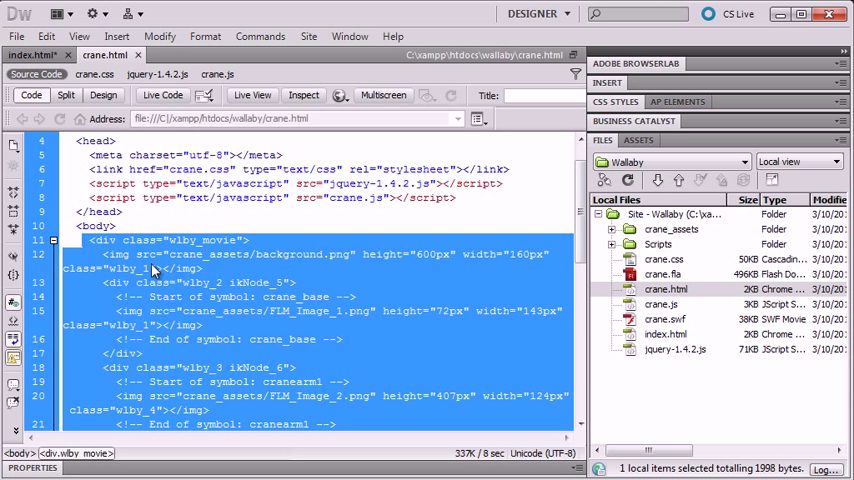
{"action": "scroll", "scroll_direction": "down", "scroll_amount": 3}
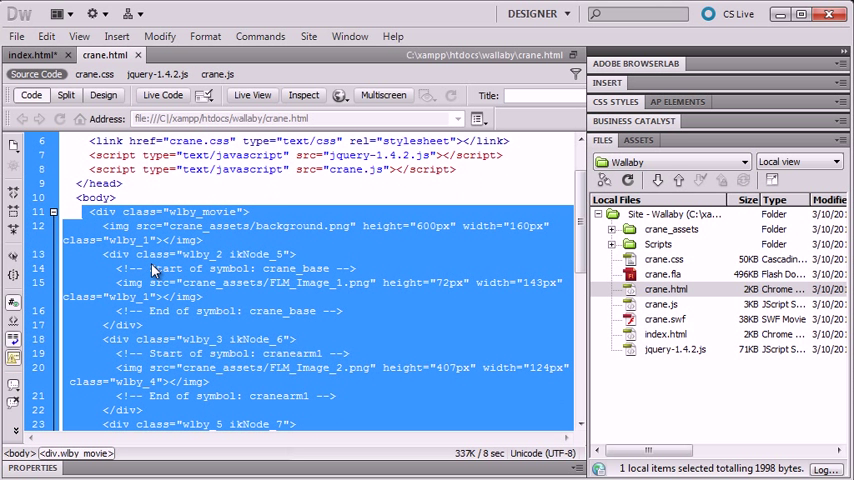
{"action": "left_click", "coordinate": [30, 54]}
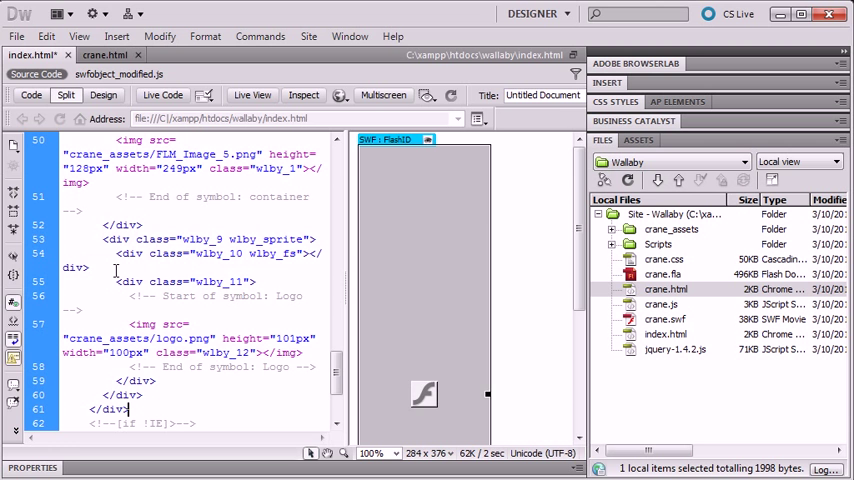
Copy the crane.css link and jquery-1.4.2.js and crane.js script tags from crane.html into index.html's head
{"action": "left_click", "coordinate": [104, 56]}
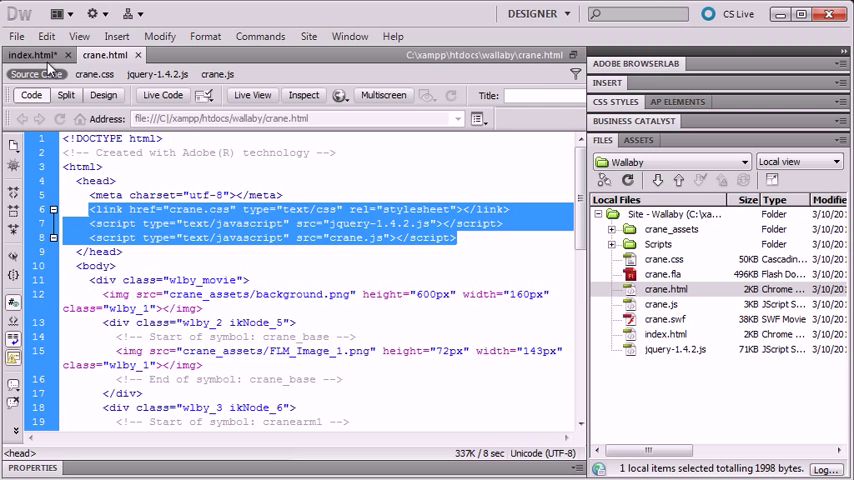
{"action": "left_click", "coordinate": [30, 56]}
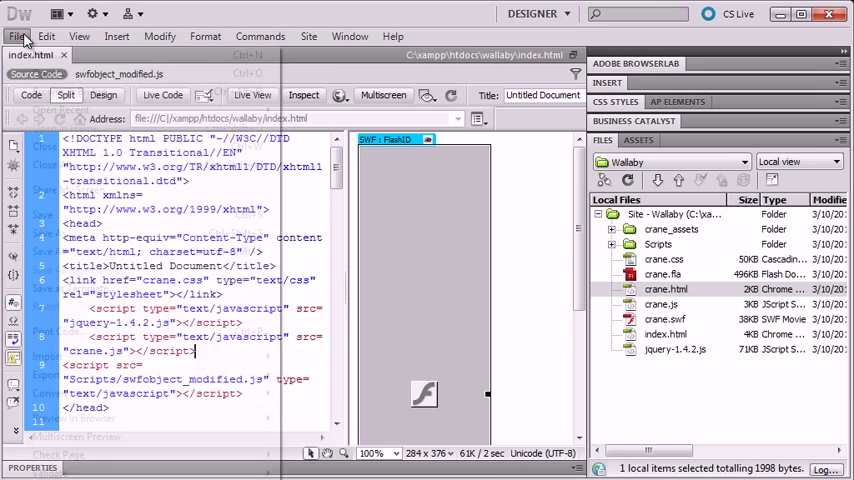
Preview the updated index.html in Chrome and disable the Flash plug-in on the about:plugins page
{"action": "left_click", "coordinate": [16, 36]}
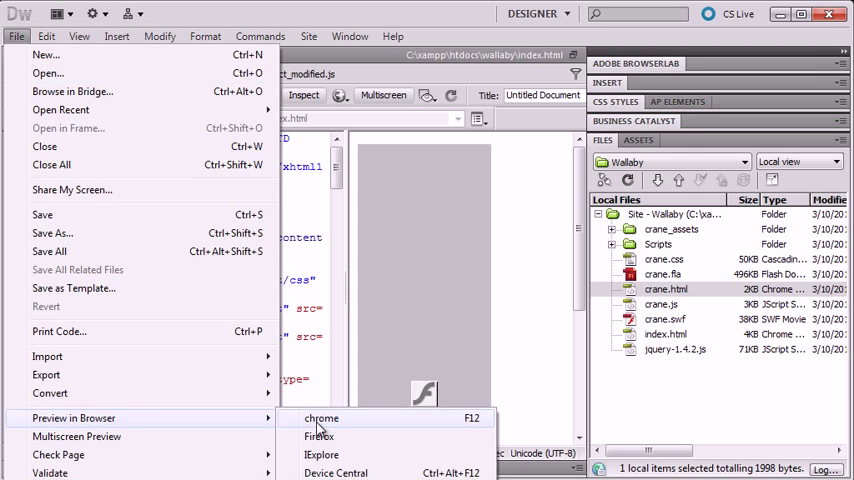
{"action": "left_click", "coordinate": [320, 418]}
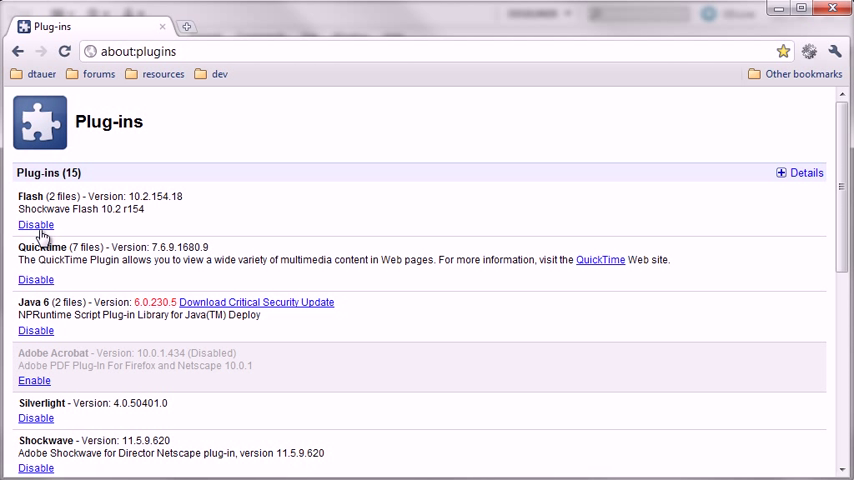
{"action": "left_click", "coordinate": [36, 224]}
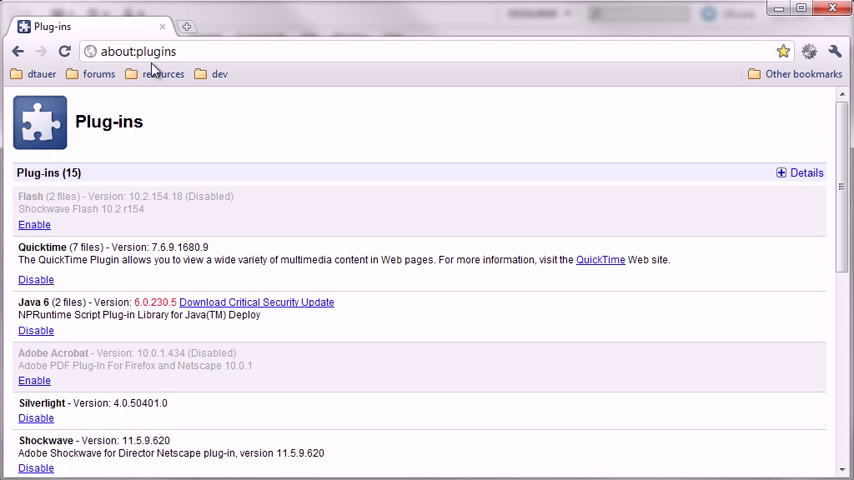
{"action": "mouse_move", "coordinate": [14, 52]}
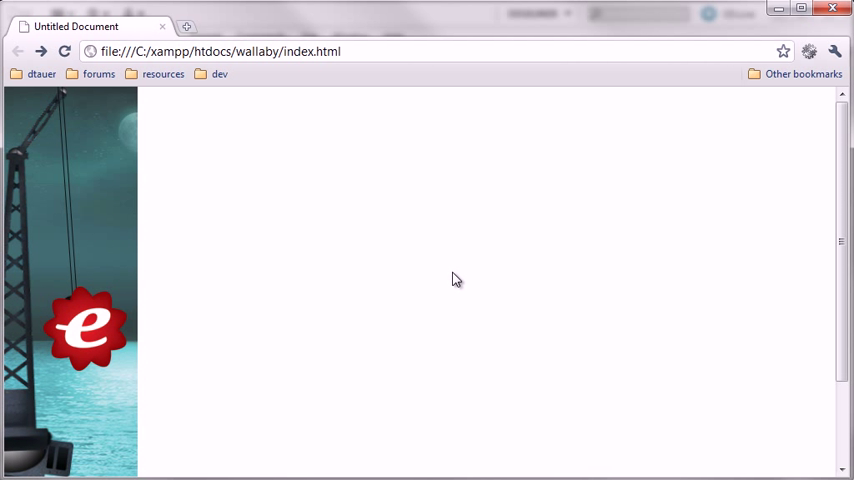
Confirm via the context menu that the crane is an ordinary image, not a Flash movie
{"action": "right_click", "coordinate": [92, 150]}
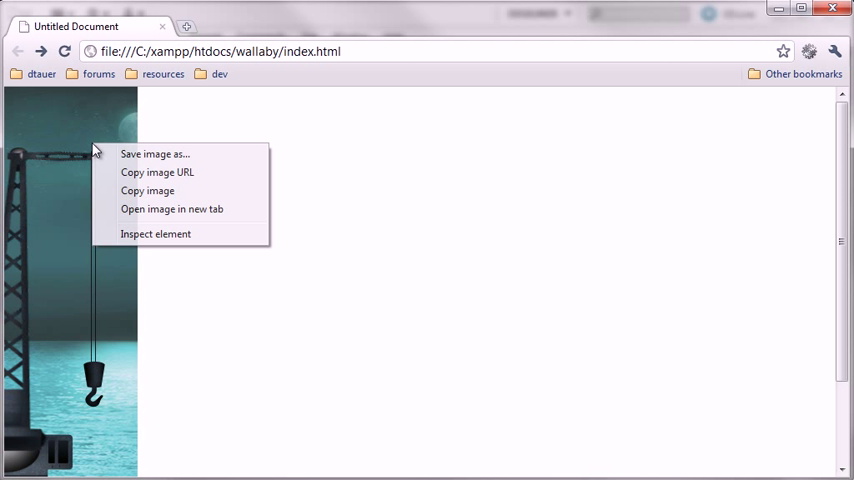